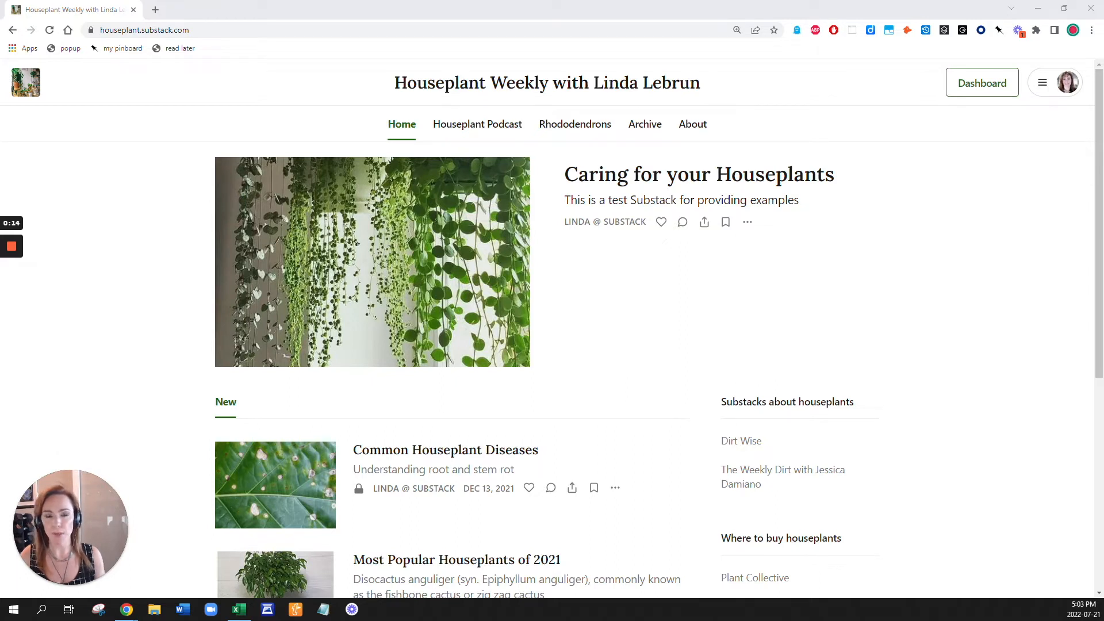
pyautogui.moveTo(740, 333)
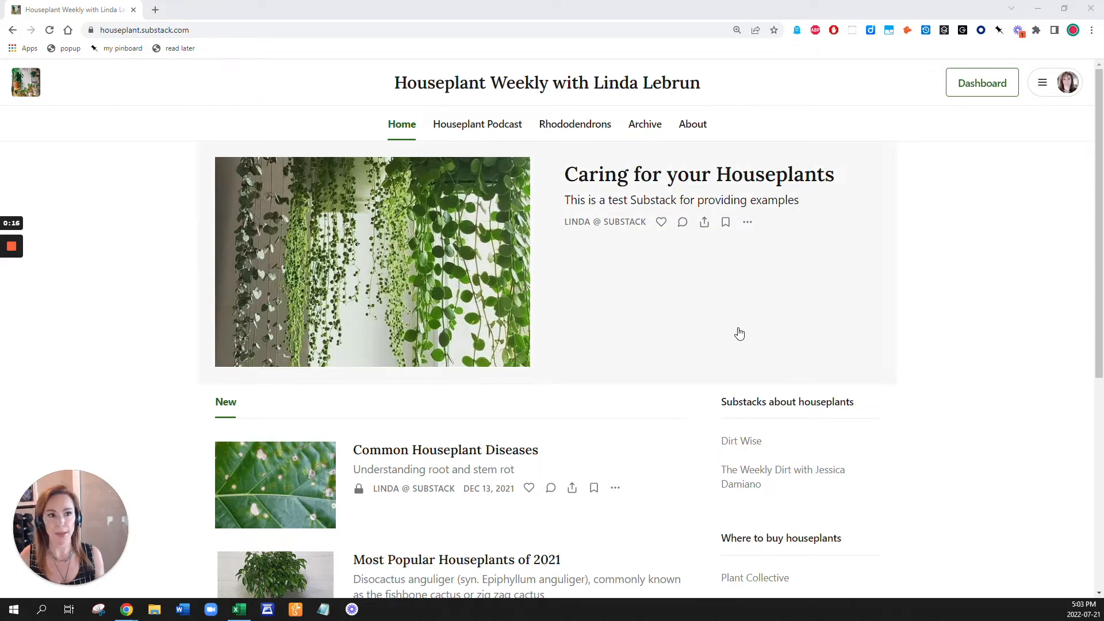
pyautogui.moveTo(962, 217)
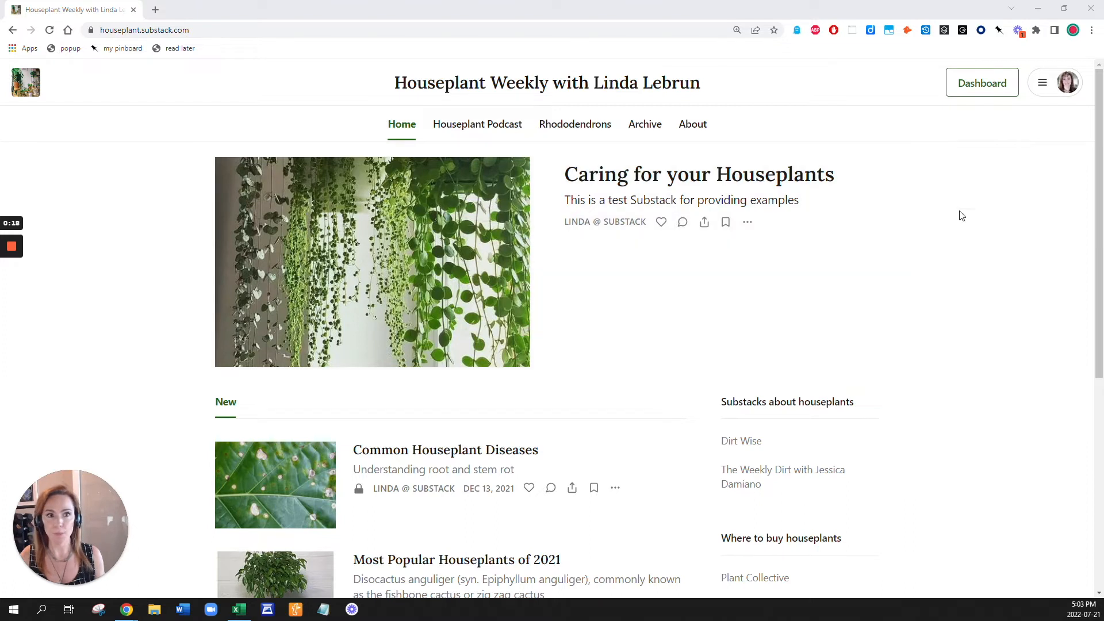
# Go to the Houseplant Weekly publication dashboard.
pyautogui.click(982, 83)
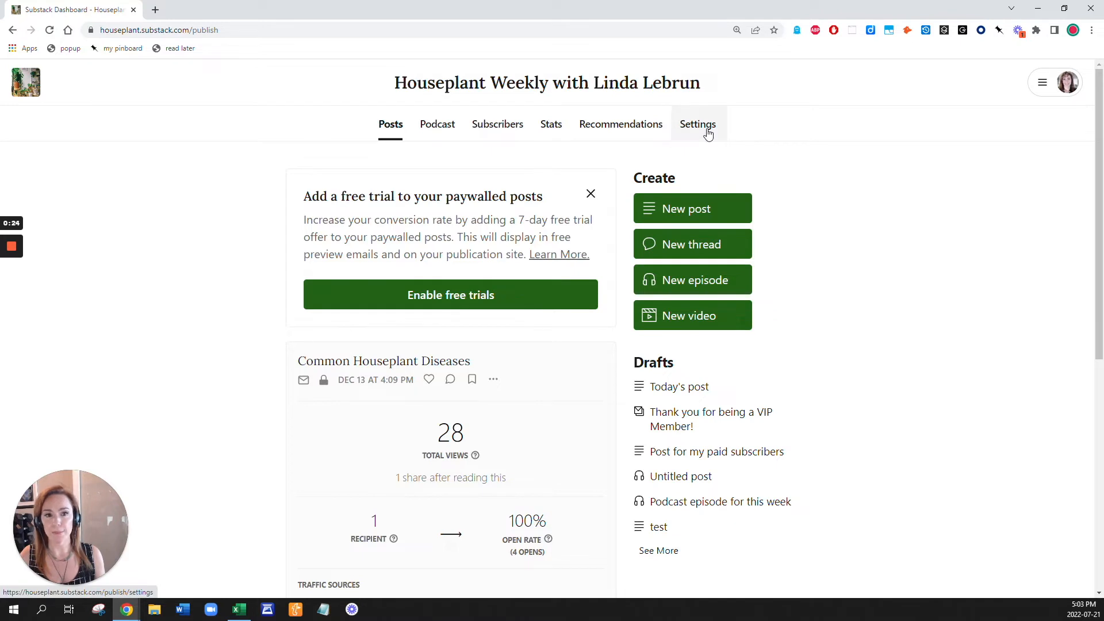
# Search the publication settings for "group" and reach the Group Subscriptions option.
pyautogui.click(697, 125)
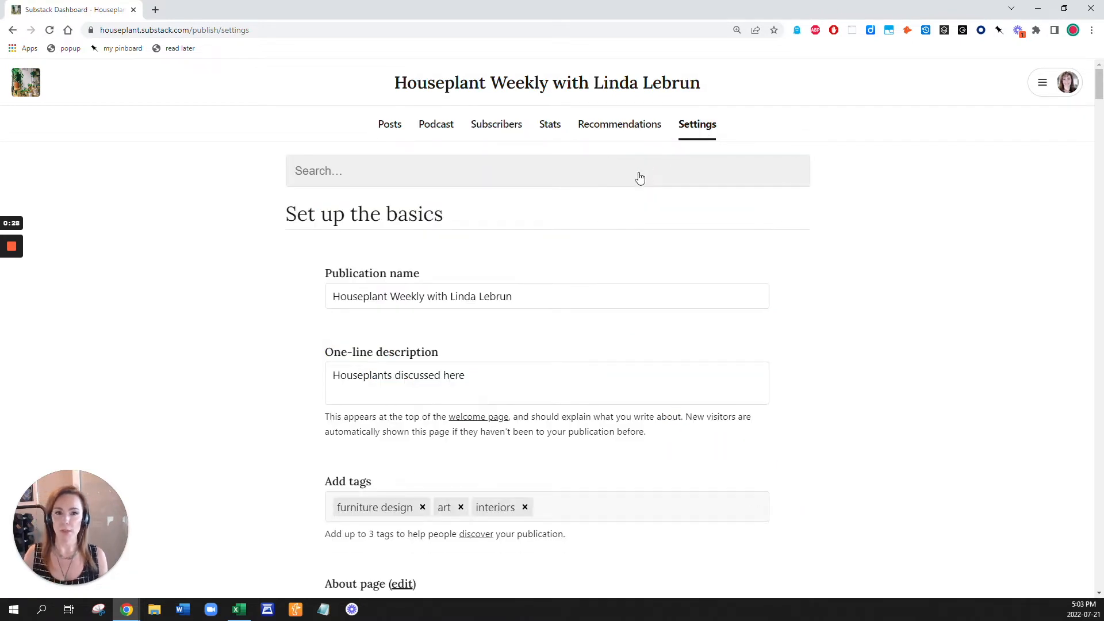
pyautogui.click(548, 170)
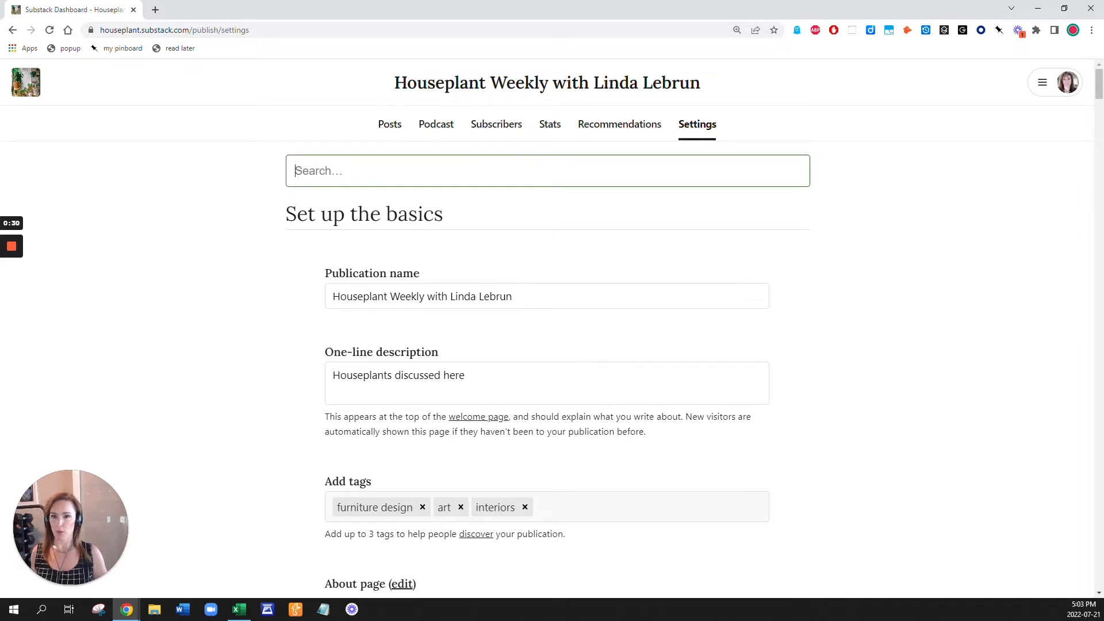
pyautogui.write('group')
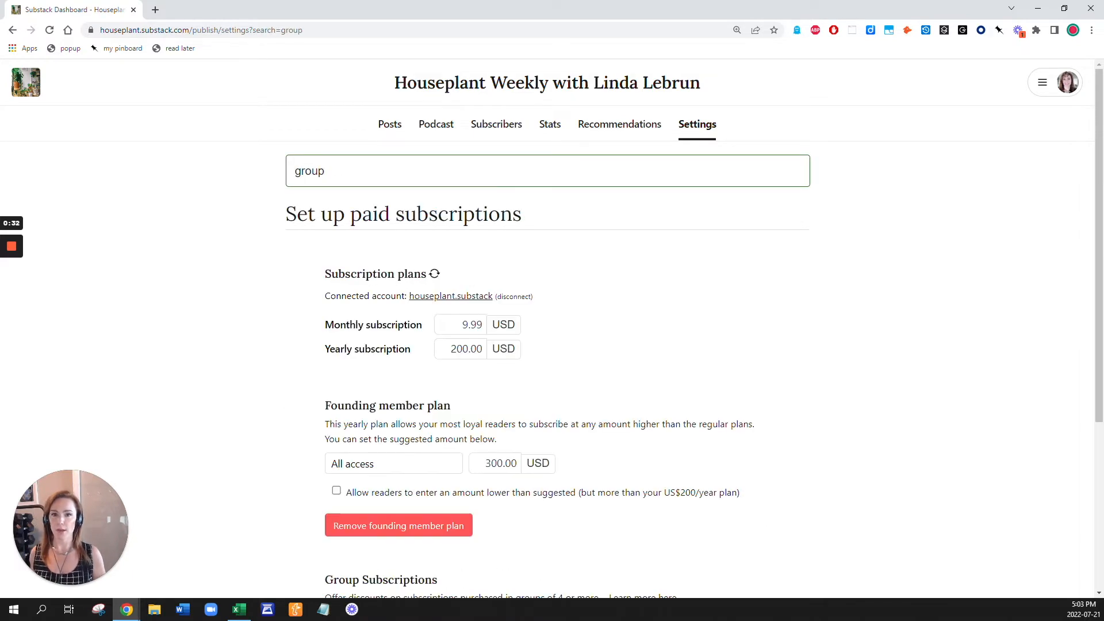
pyautogui.scroll(-3)
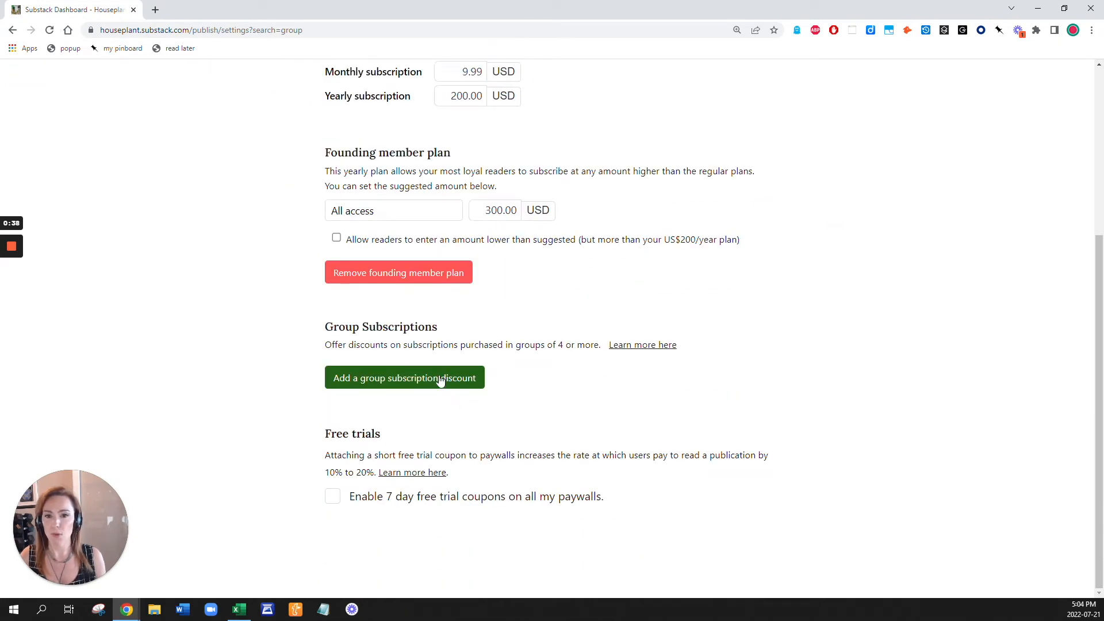
# Add and save a 15% discount per seat for group subscriptions.
pyautogui.click(405, 378)
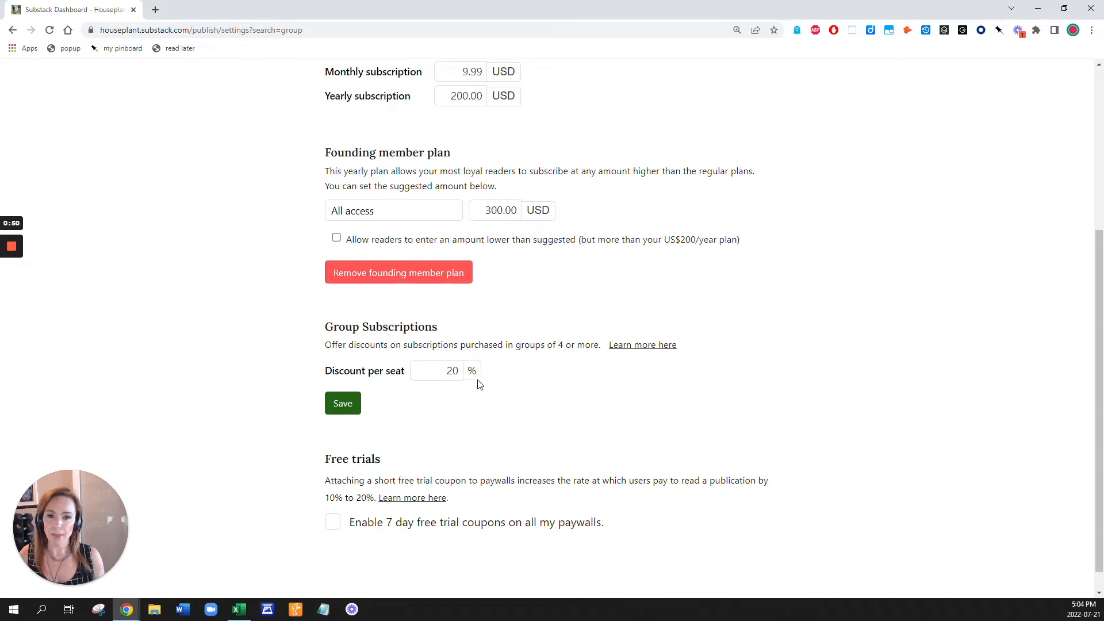
pyautogui.write('15')
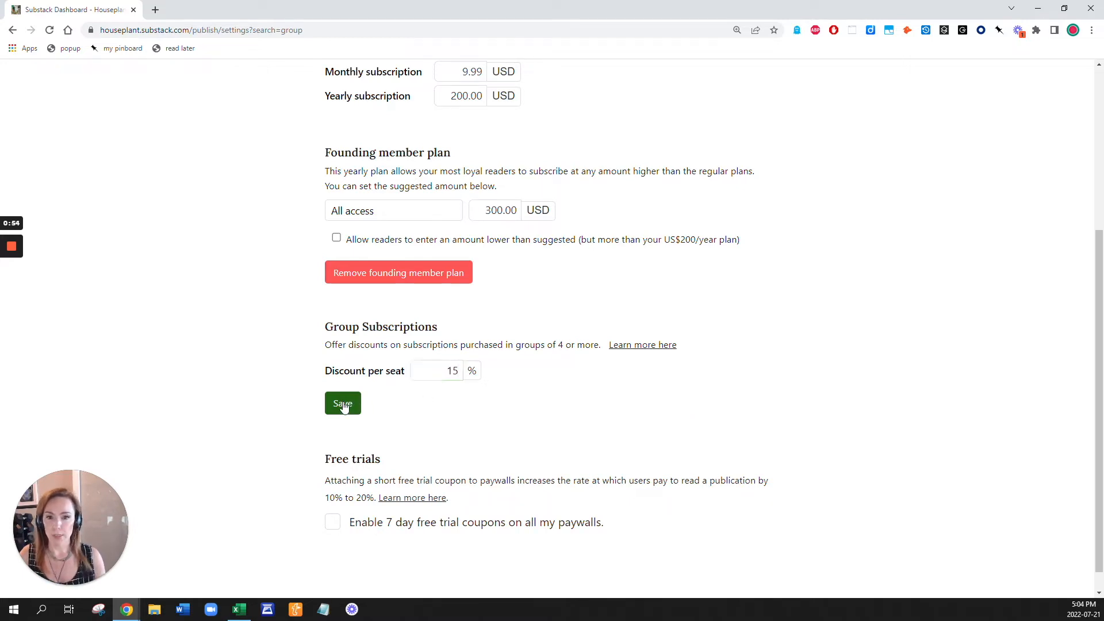
pyautogui.click(343, 403)
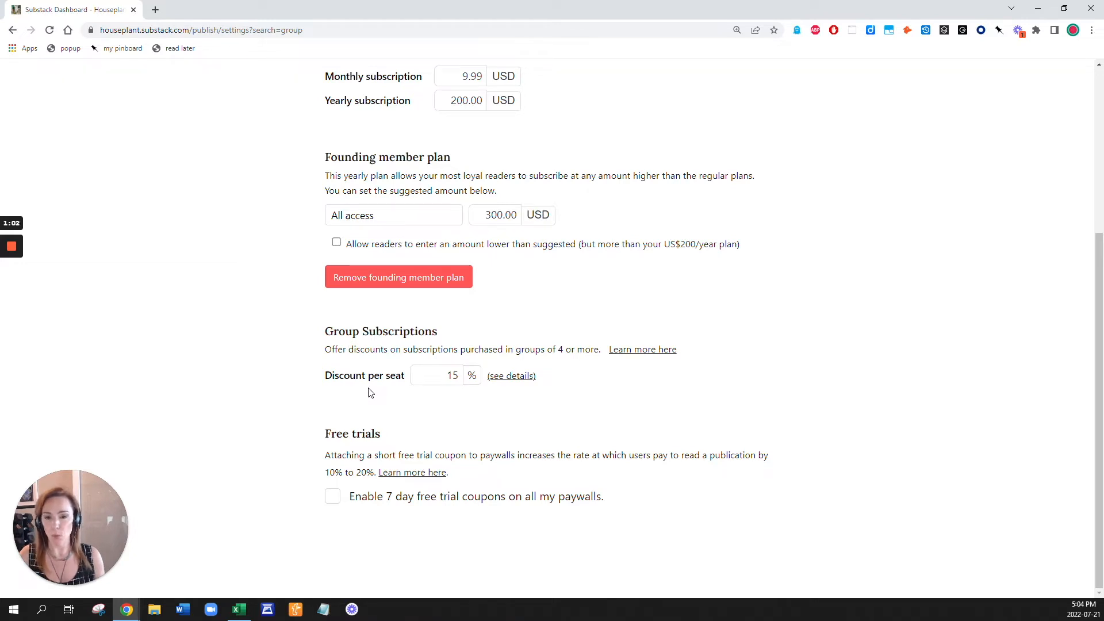
pyautogui.moveTo(611, 424)
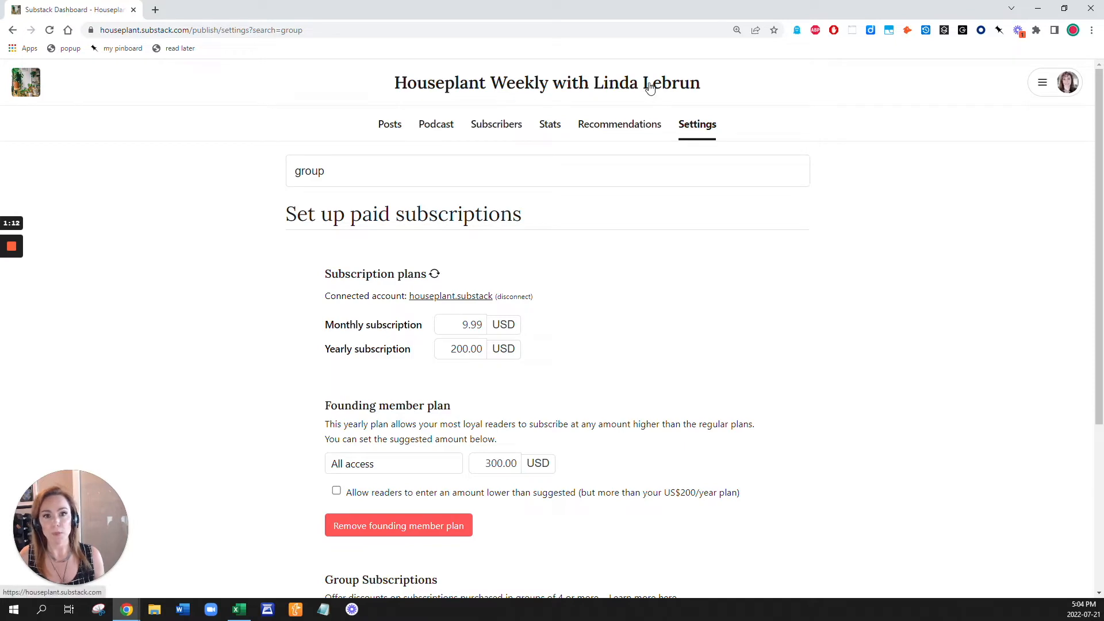
# Return to the dashboard via the home page and start a new blank post.
pyautogui.click(547, 83)
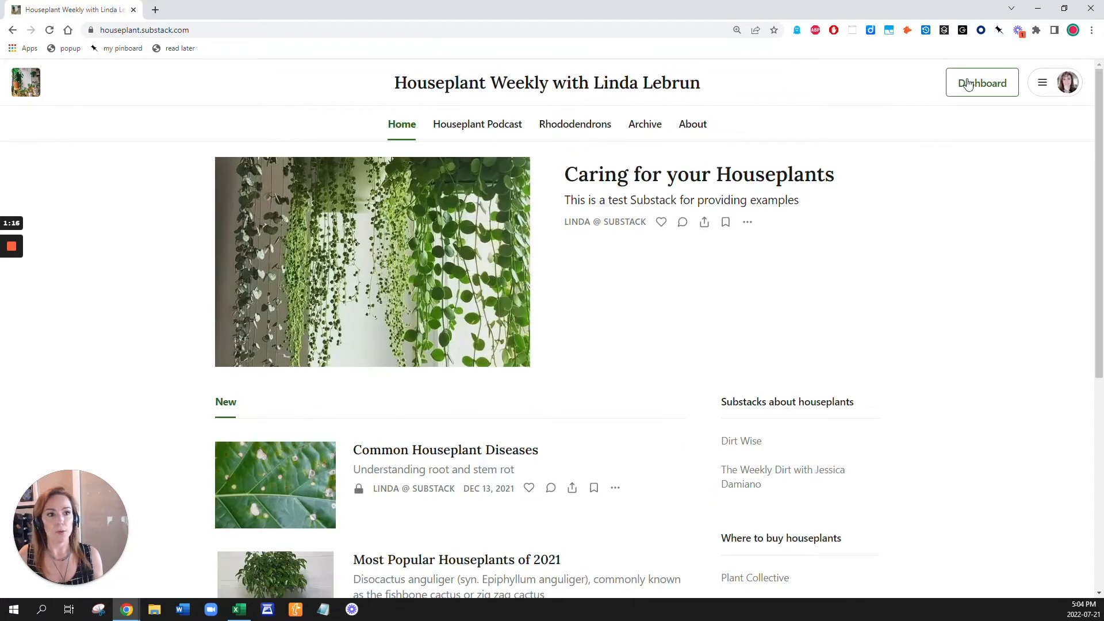
pyautogui.click(981, 83)
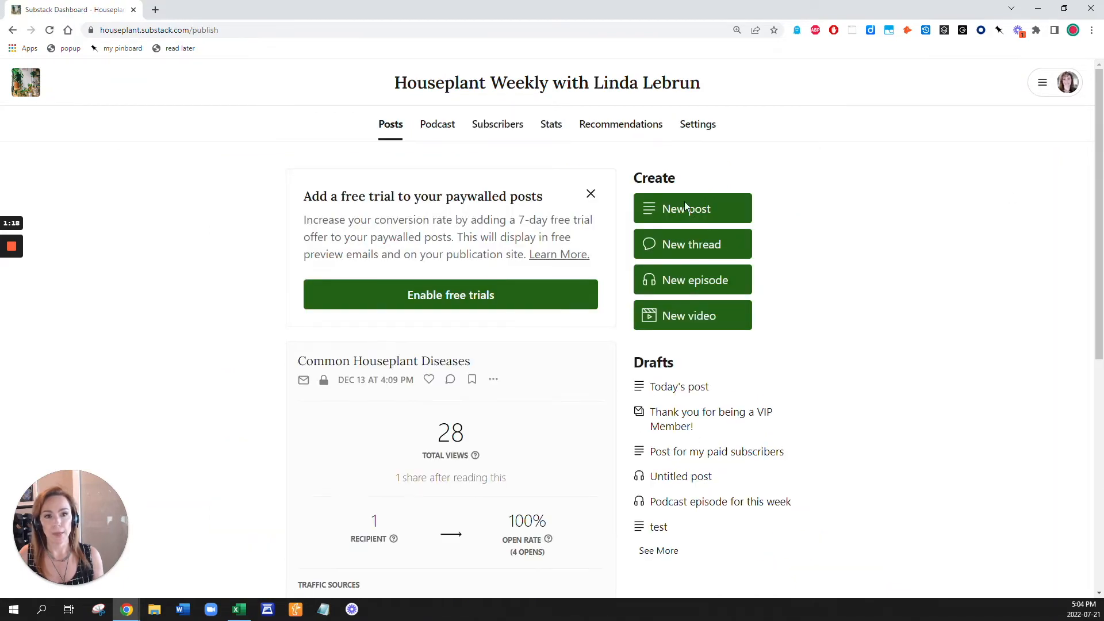
pyautogui.click(693, 208)
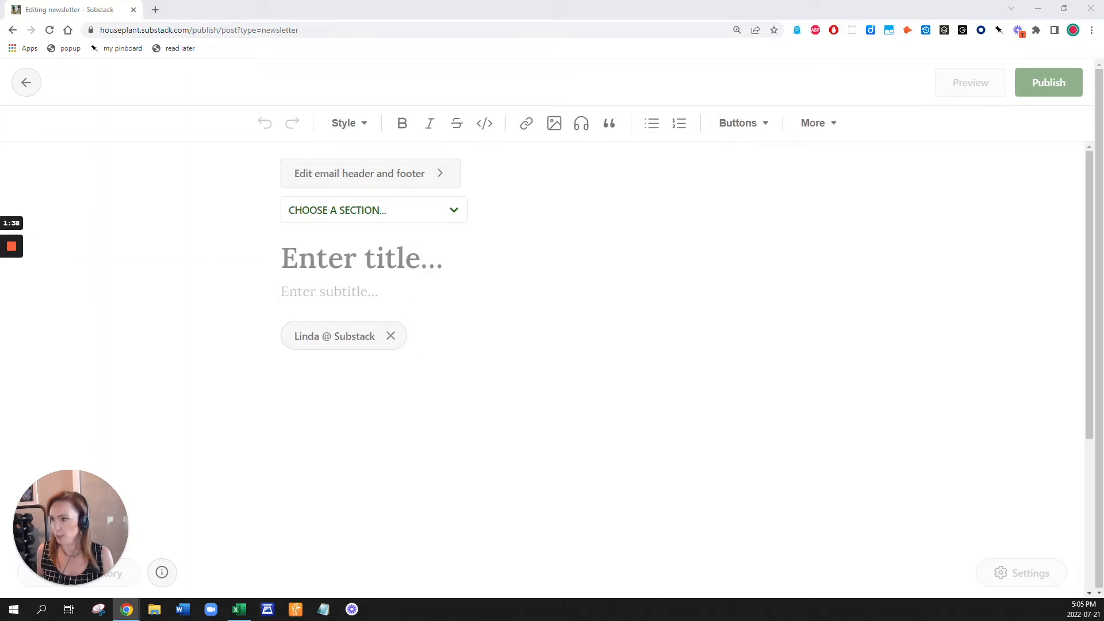
# Title the post "Learning about succulents" and place the cursor above the article text for the promo paragraph.
pyautogui.write('Learning about succulents')
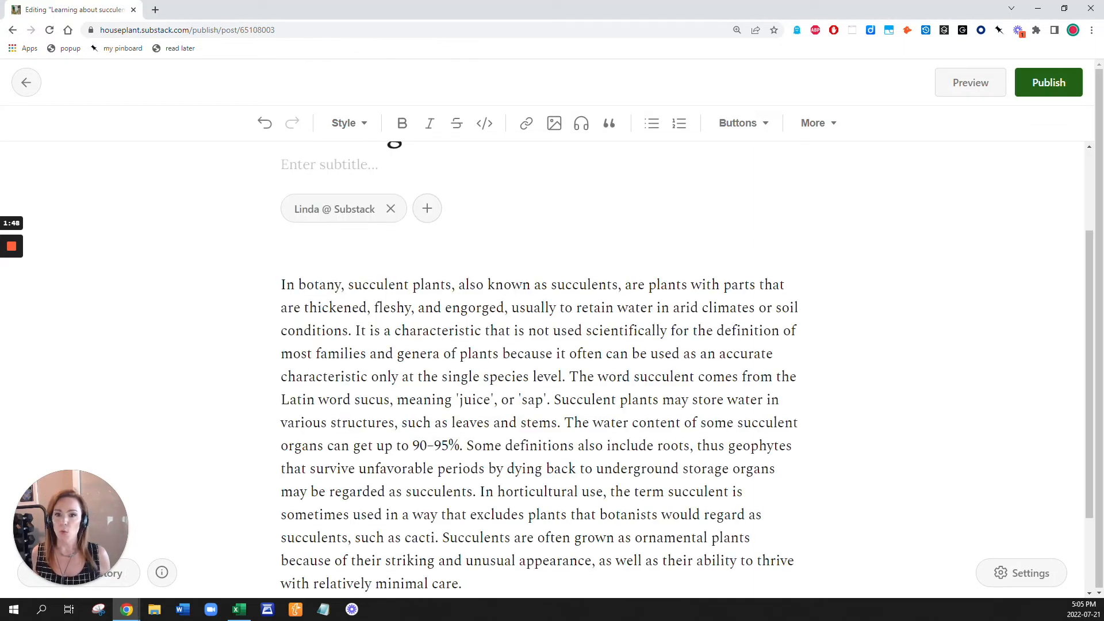
pyautogui.click(316, 284)
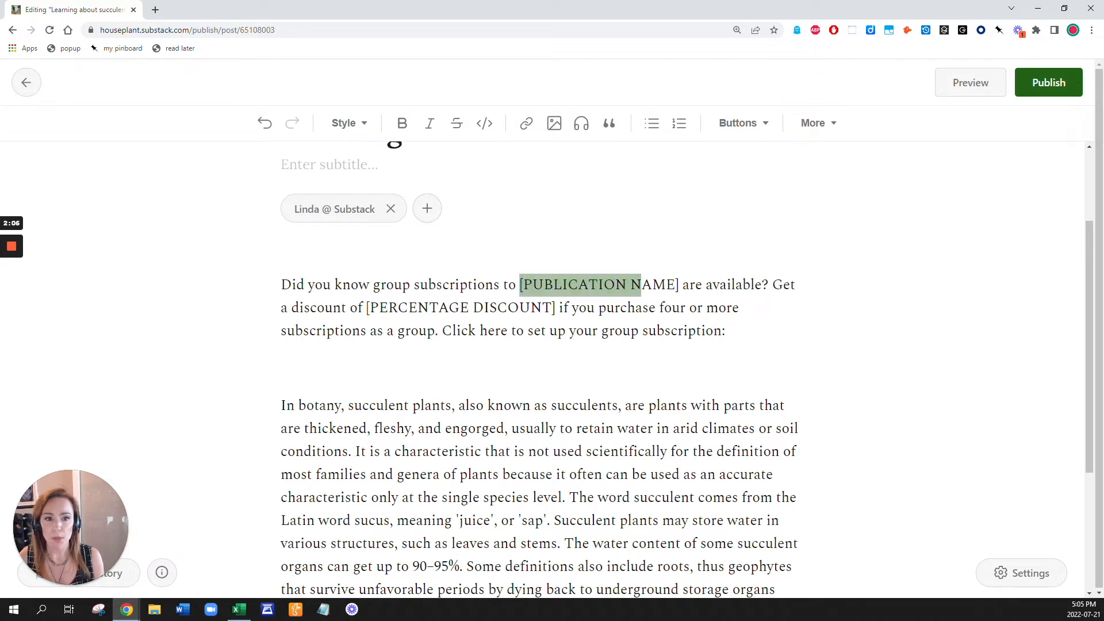
# Replace the blurb placeholders with "Houseplant Weekly" and "15%", ending at the paragraph's end.
pyautogui.write('H')
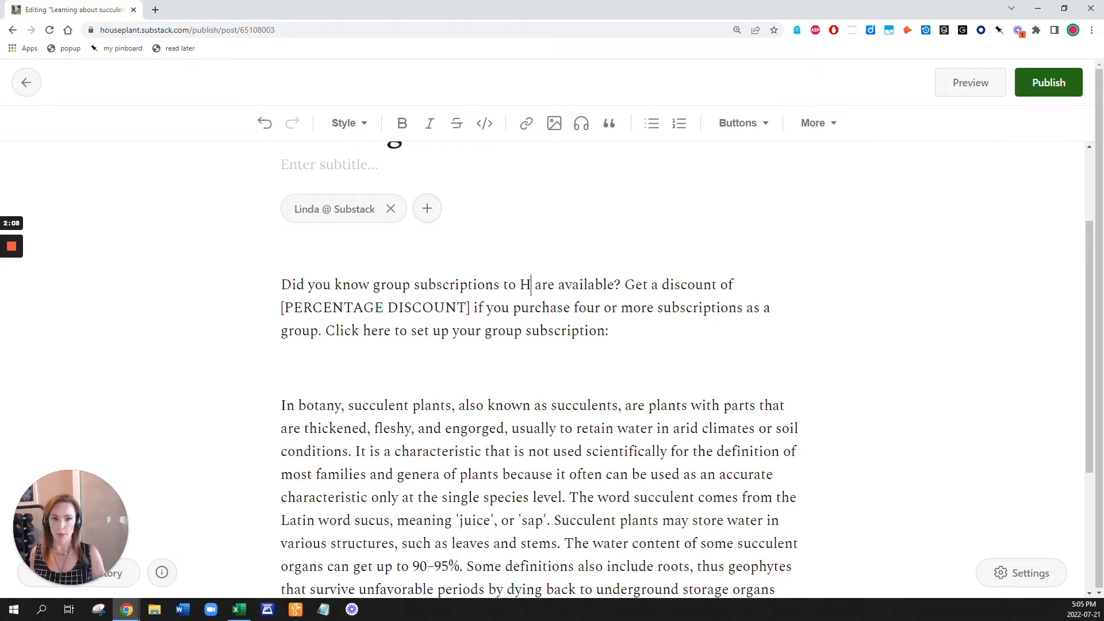
pyautogui.write('ouseplant')
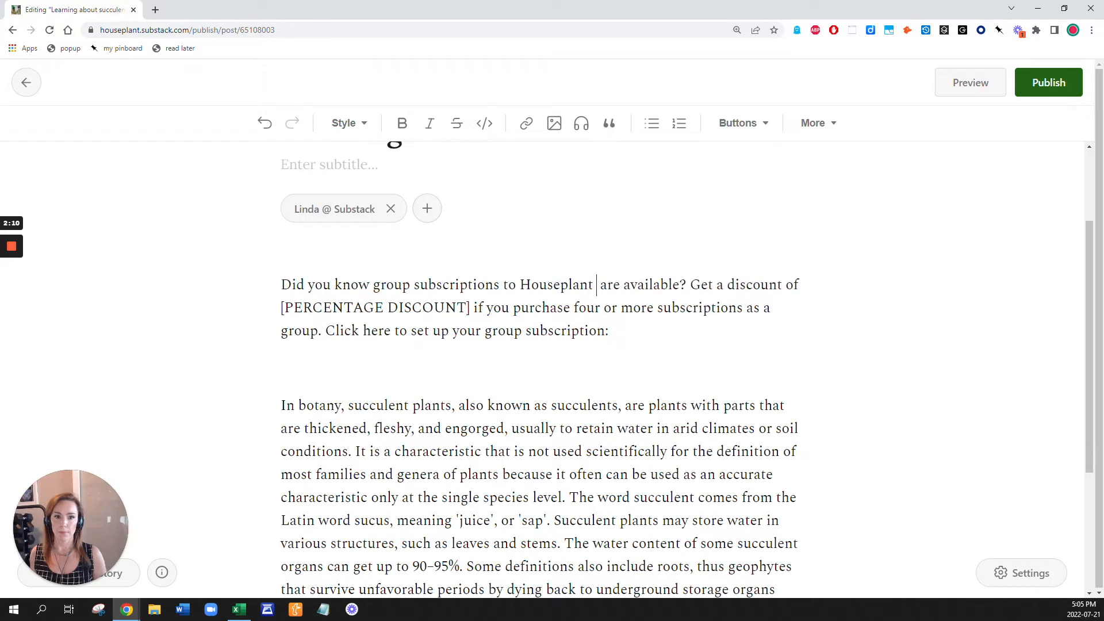
pyautogui.write('Weekly')
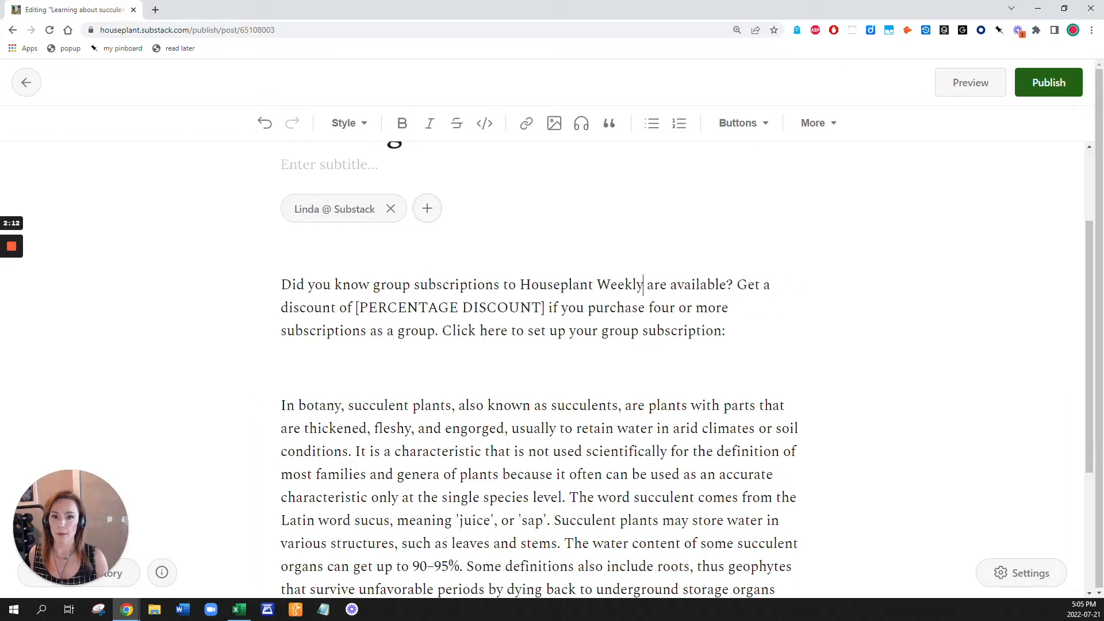
pyautogui.doubleClick(450, 309)
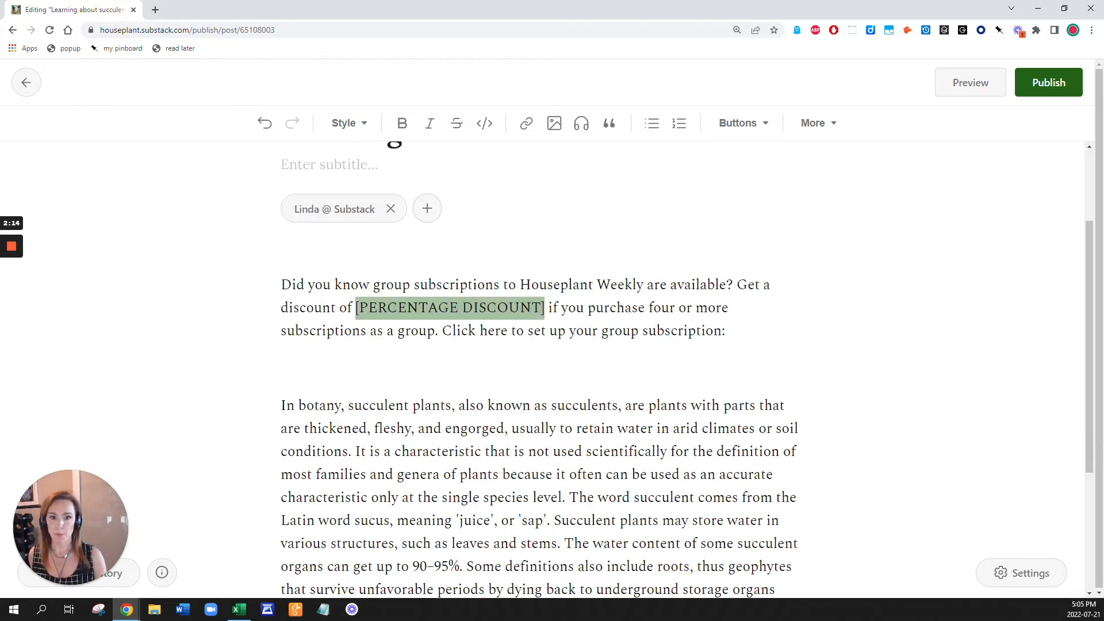
pyautogui.write('15')
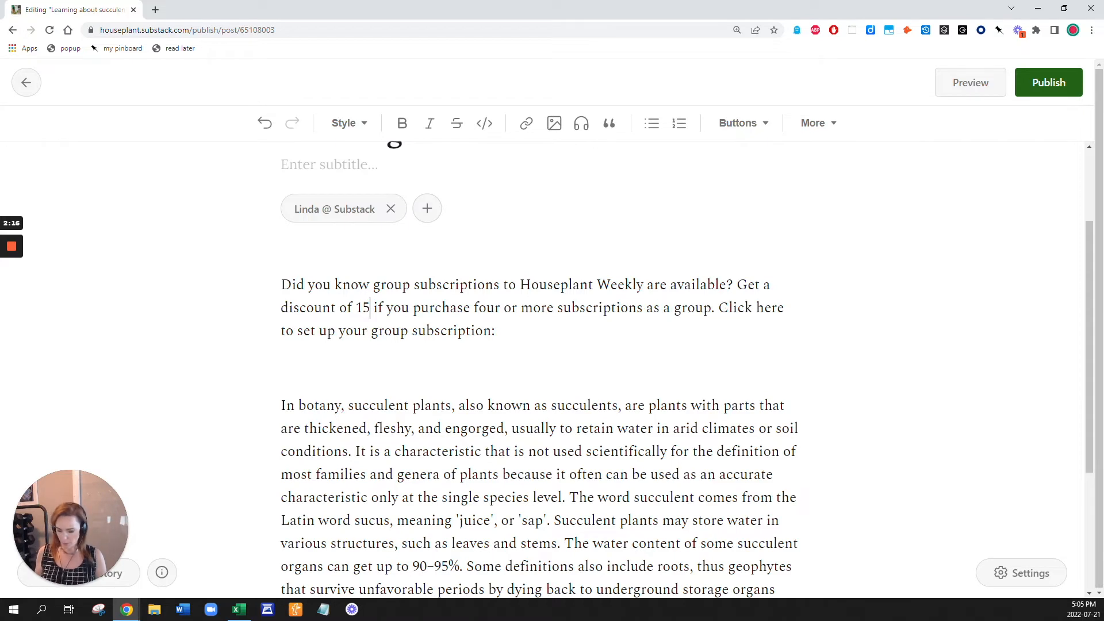
pyautogui.write('%')
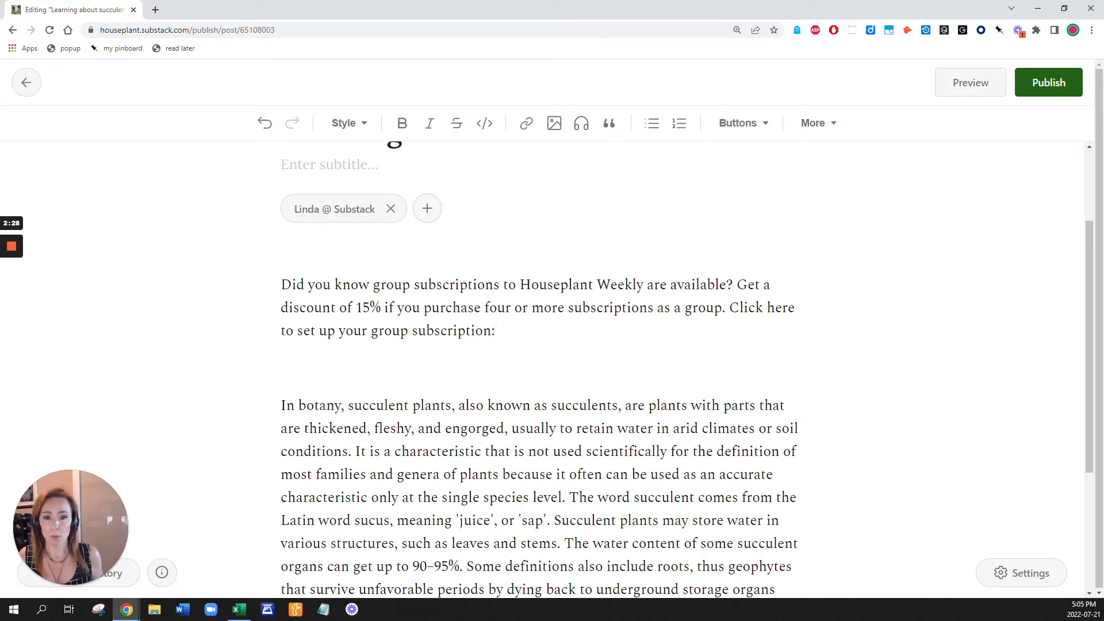
pyautogui.click(495, 332)
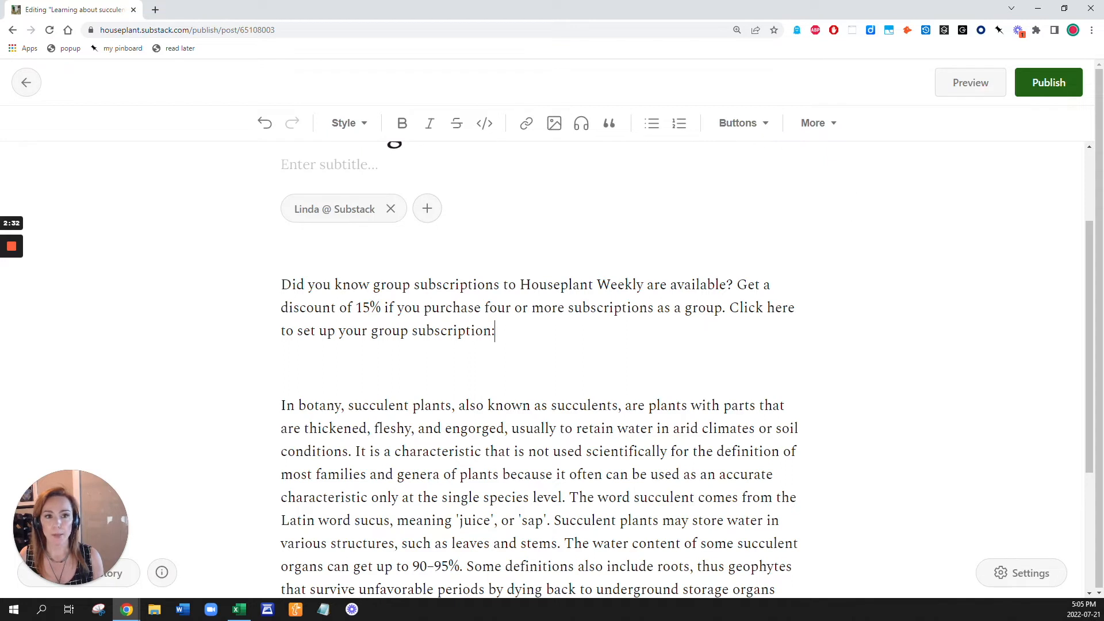
pyautogui.click(737, 123)
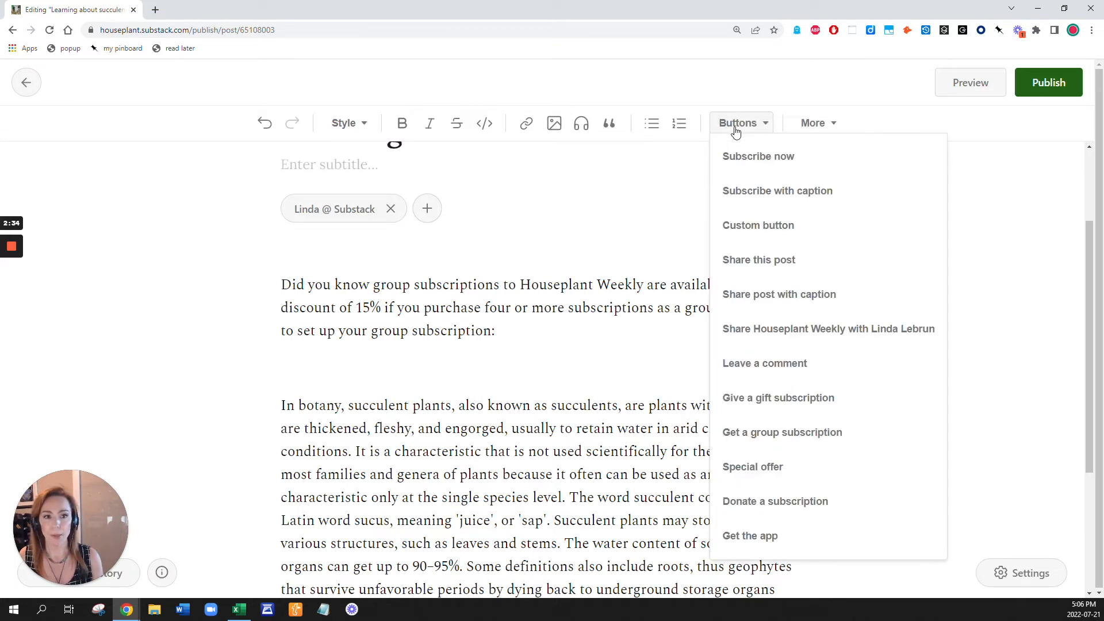
pyautogui.moveTo(754, 363)
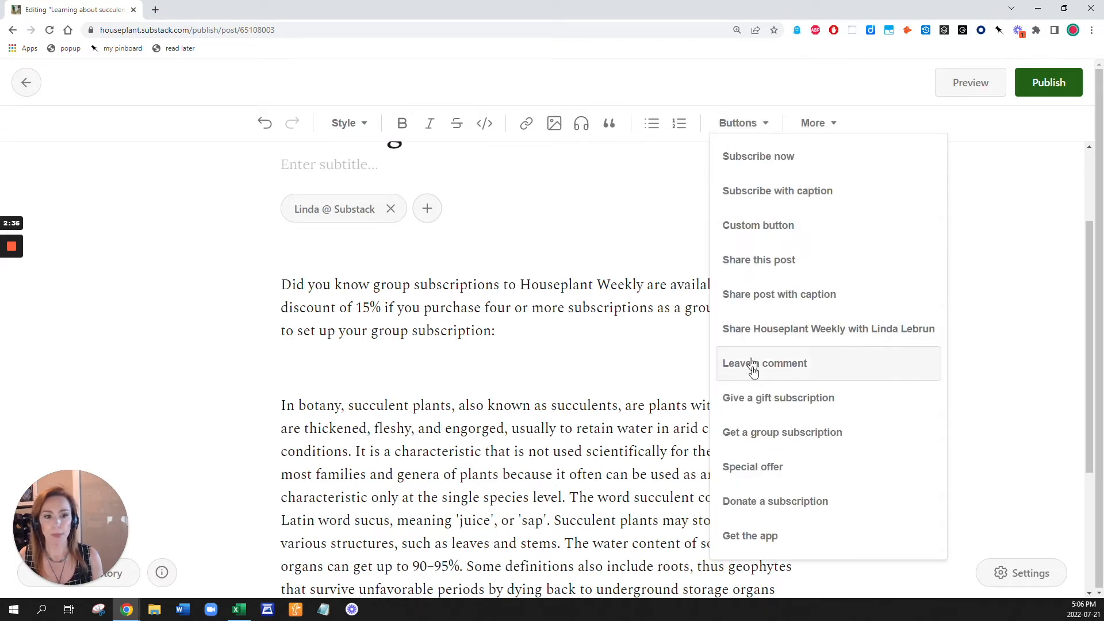
pyautogui.moveTo(783, 431)
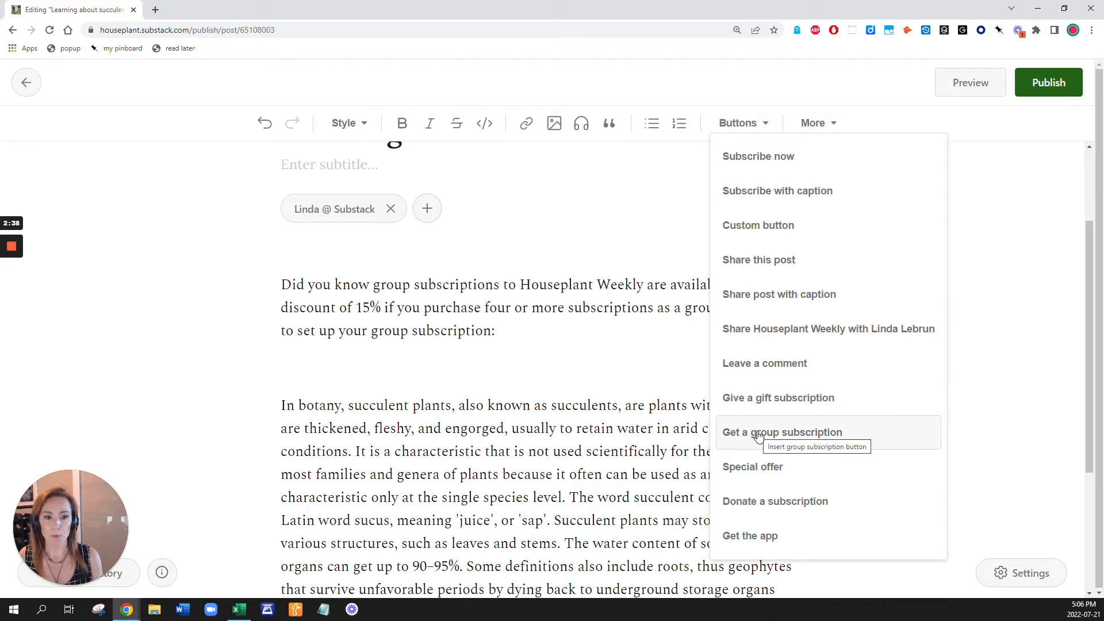
# Insert the 'Get a group subscription' button below the promo paragraph and begin restyling the intro.
pyautogui.click(782, 431)
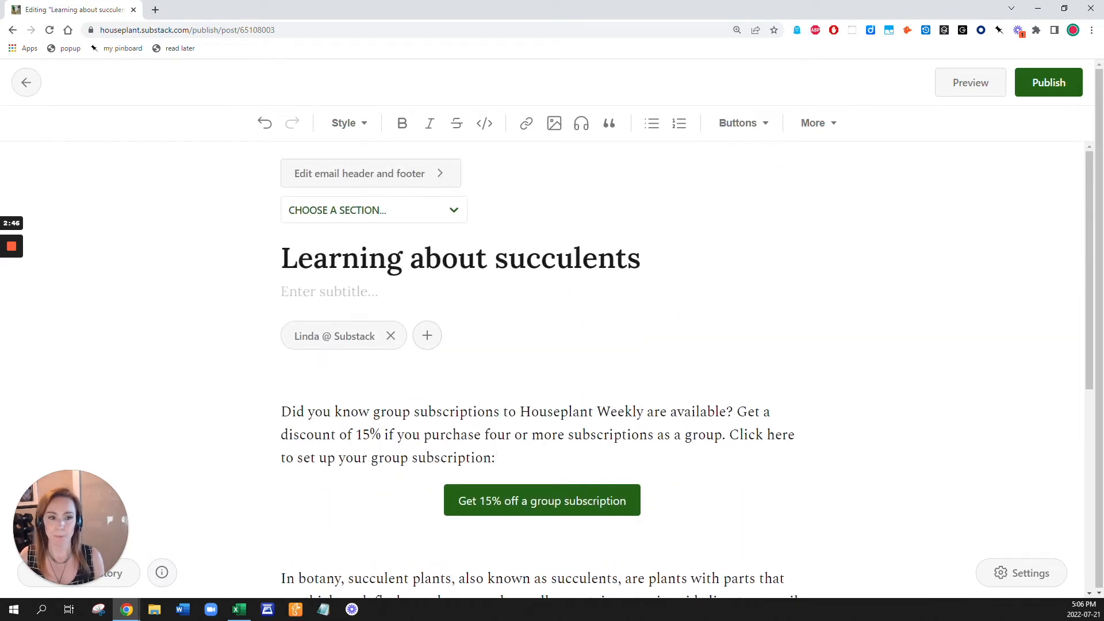
pyautogui.scroll(-3)
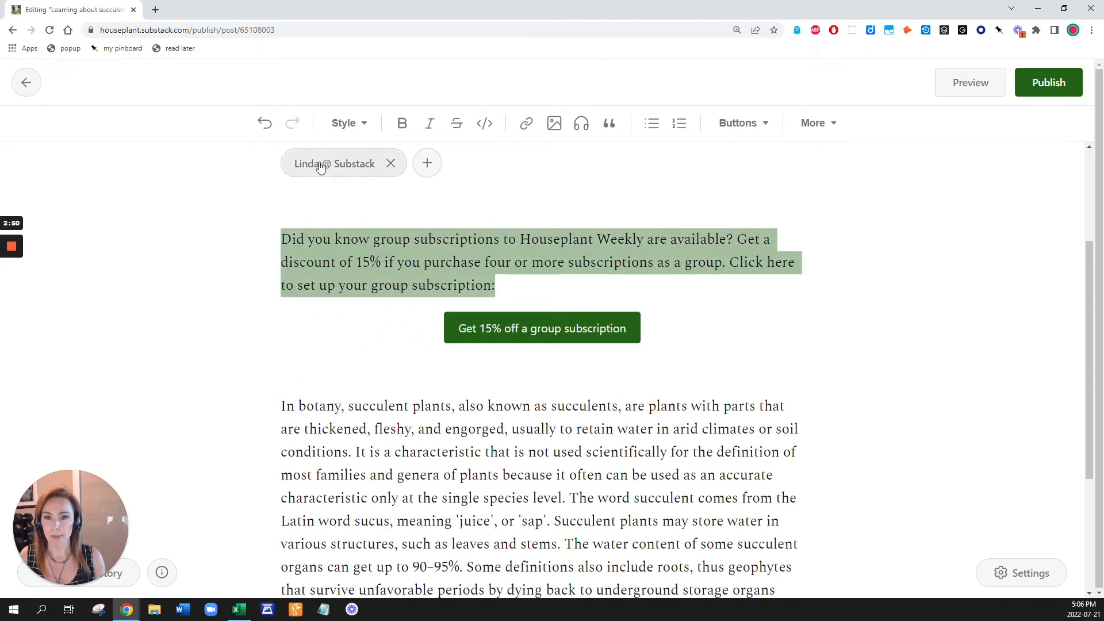
pyautogui.click(347, 123)
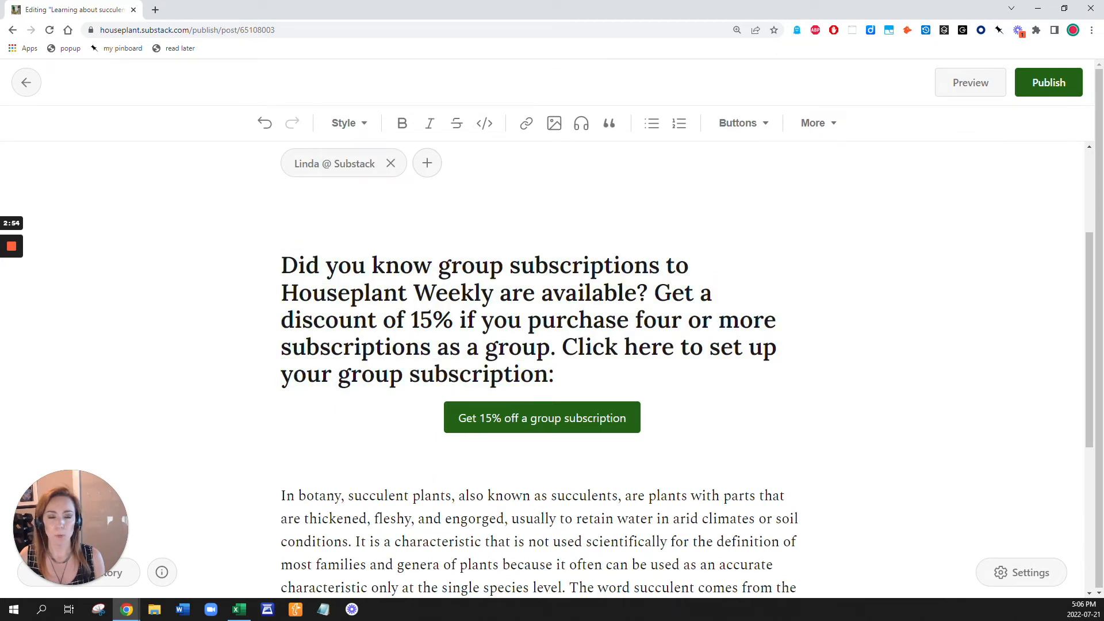
# Scroll down to review the heading-style promo and button above the succulent article.
pyautogui.scroll(-3)
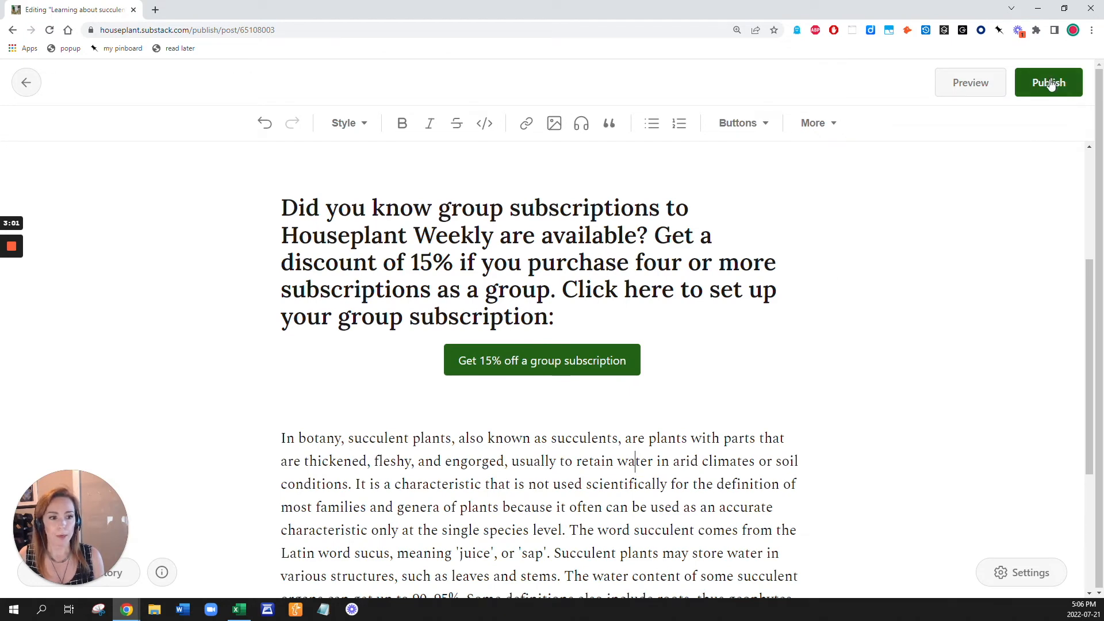
# Set the audience to Everyone, file under Houseplant Weekly with Linda Lebrun, and send to everyone now.
pyautogui.click(1048, 83)
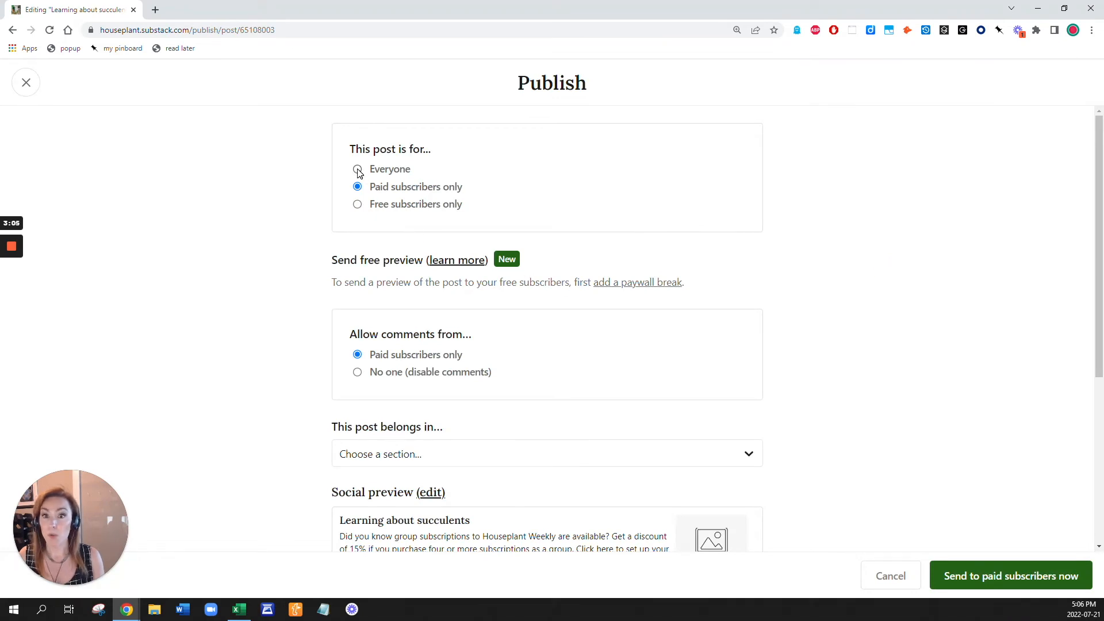
pyautogui.click(357, 169)
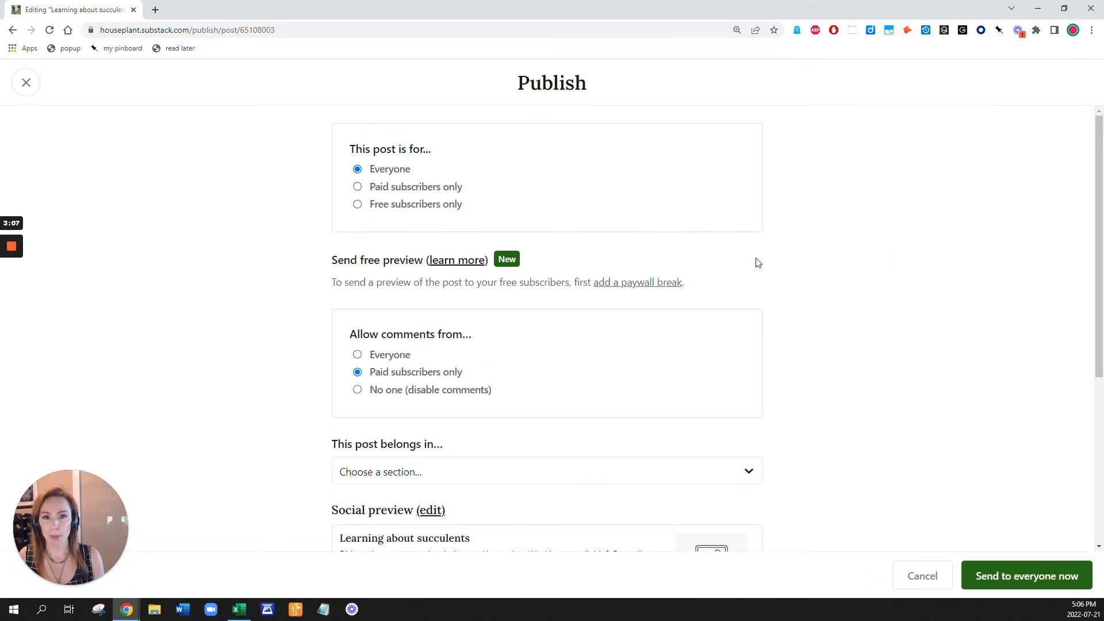
pyautogui.moveTo(991, 317)
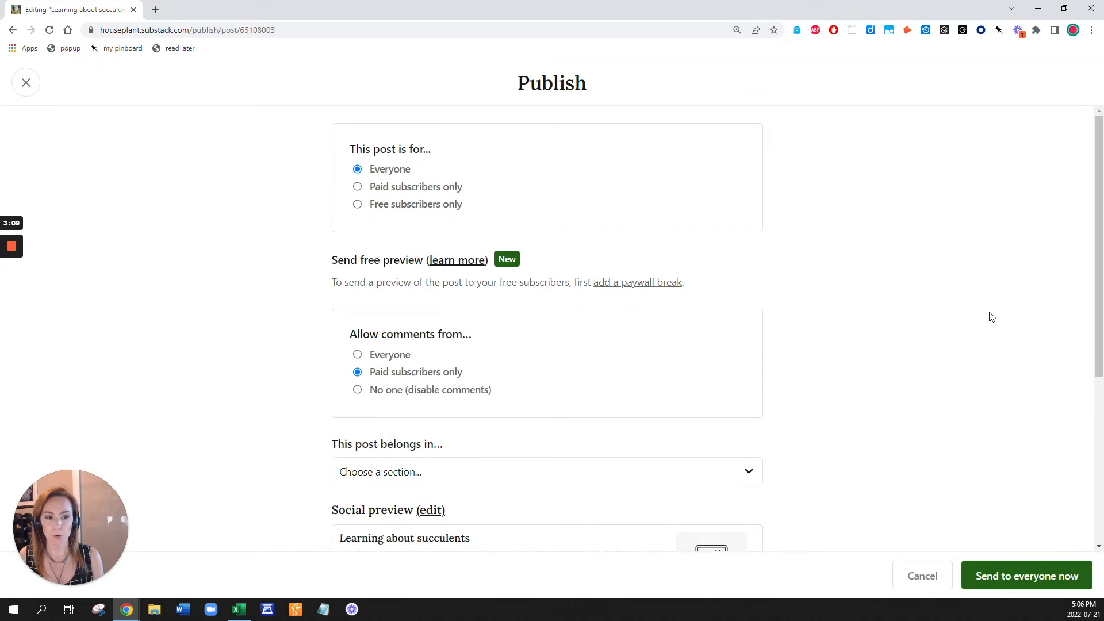
pyautogui.click(547, 357)
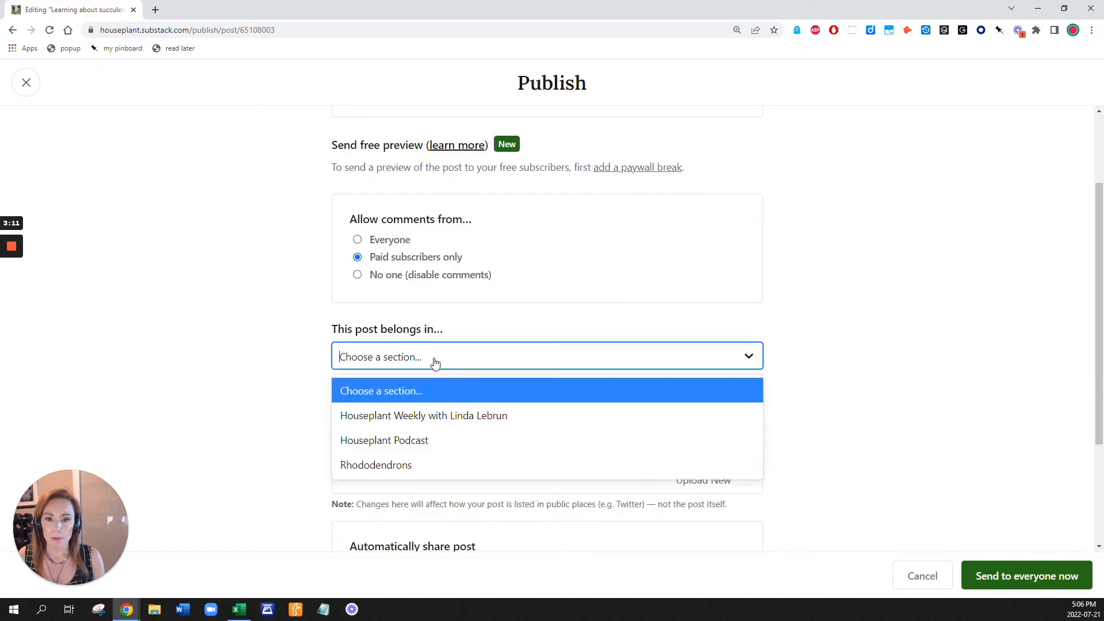
pyautogui.click(423, 416)
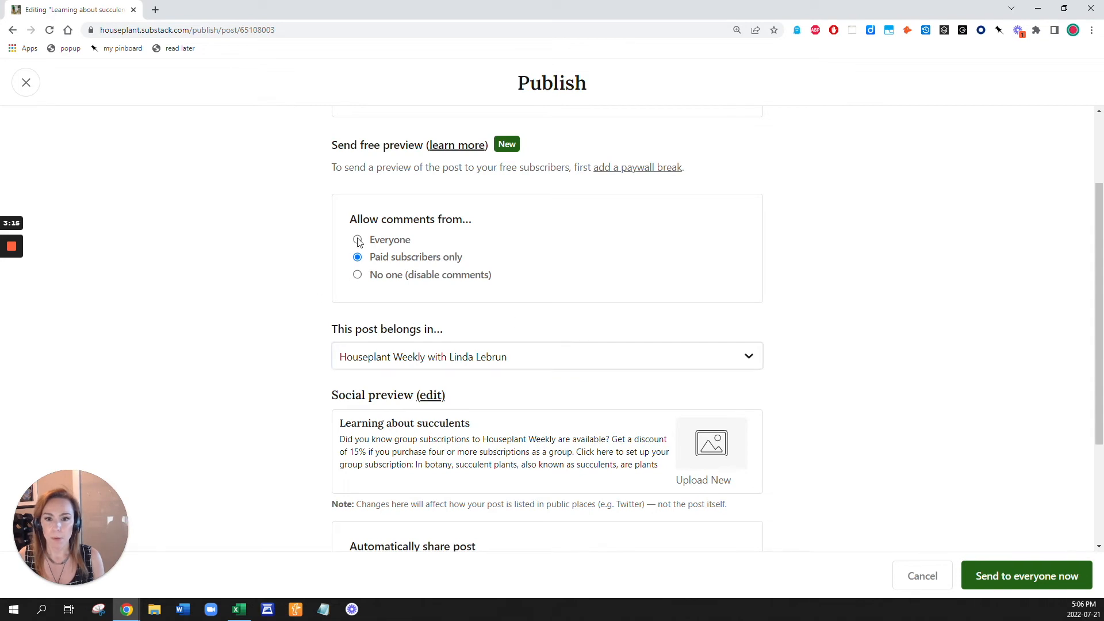
pyautogui.scroll(-3)
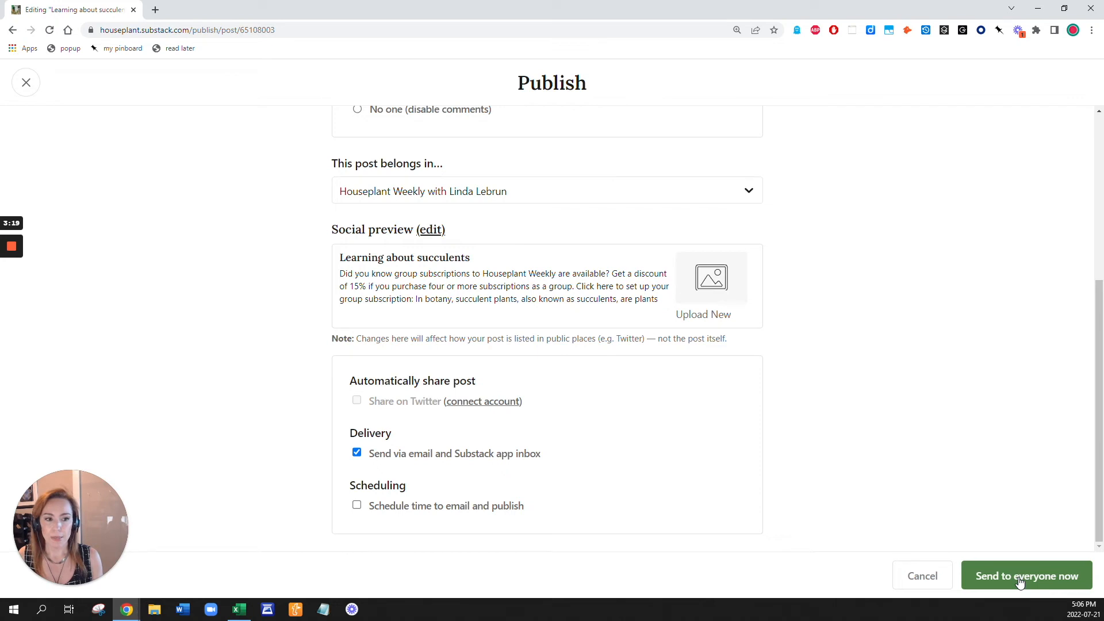
pyautogui.moveTo(855, 494)
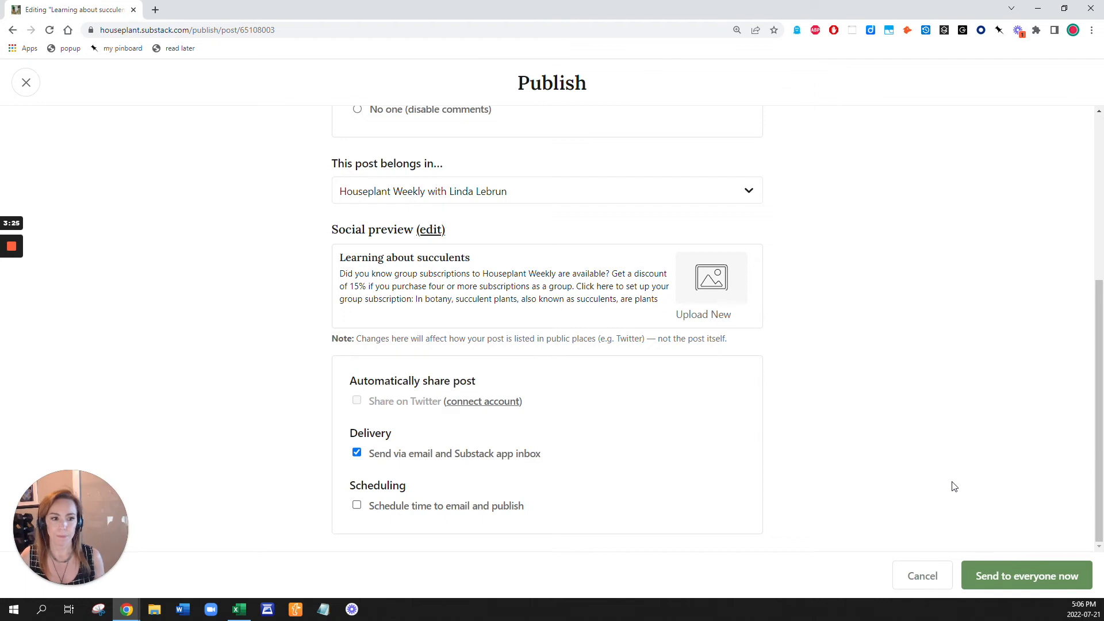
pyautogui.click(1025, 575)
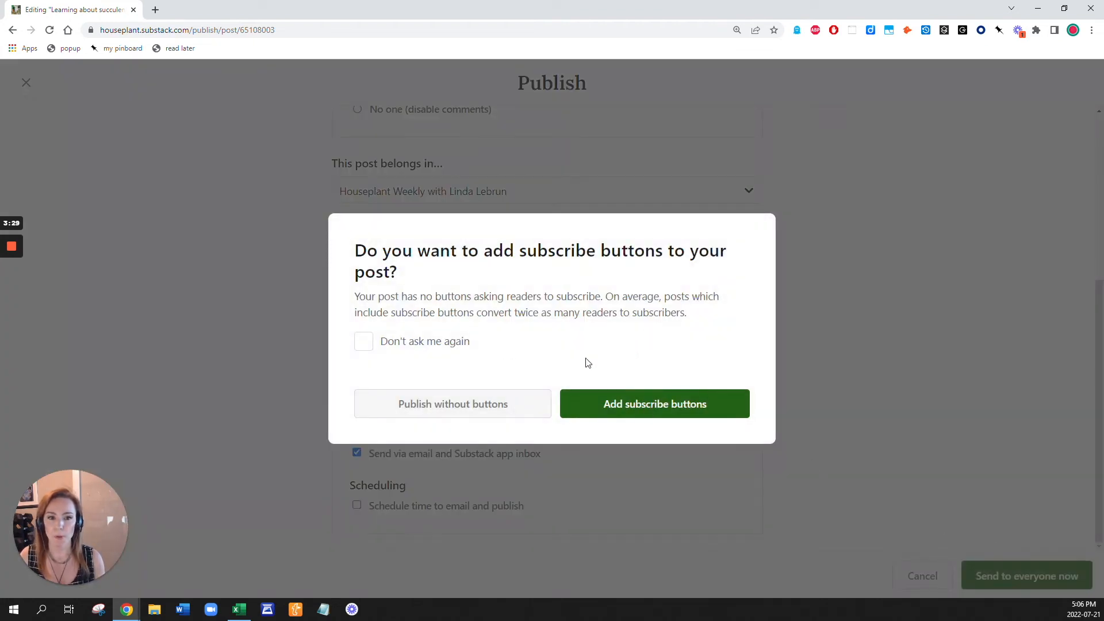
# Confirm 'Publish without buttons' to publish the succulents post.
pyautogui.click(453, 404)
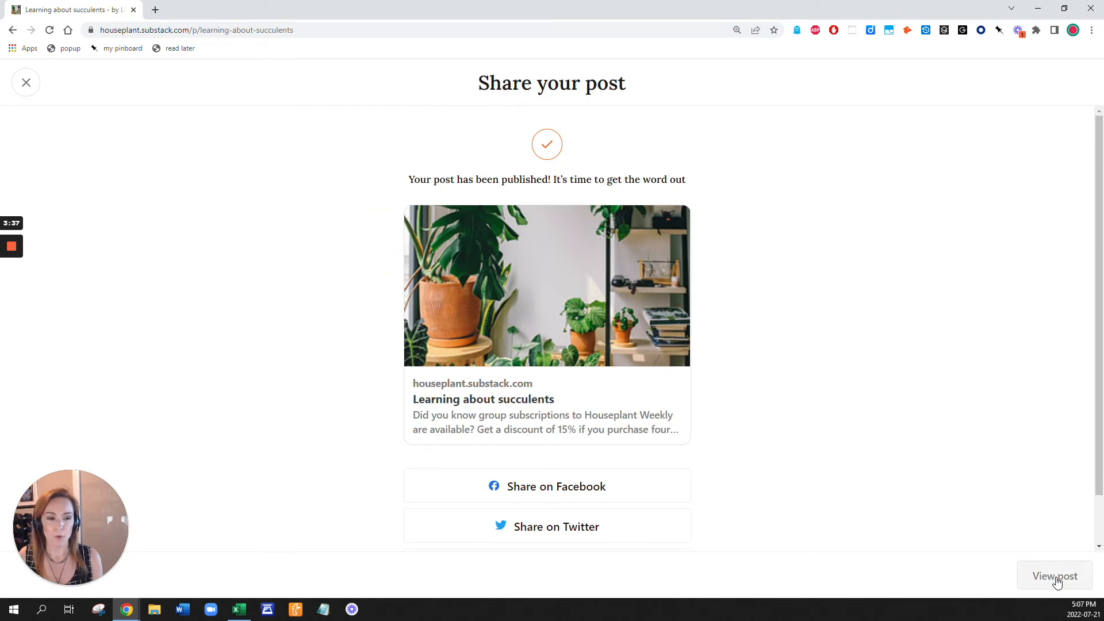
# View the live succulents post on Houseplant Weekly, then head back to the dashboard.
pyautogui.click(1055, 575)
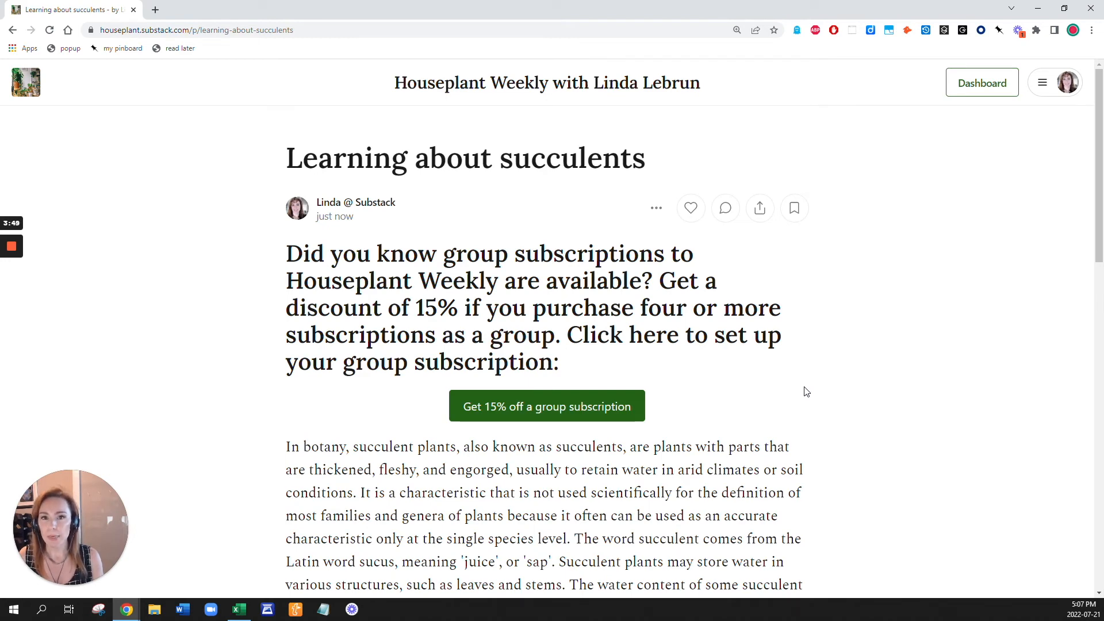
pyautogui.moveTo(808, 390)
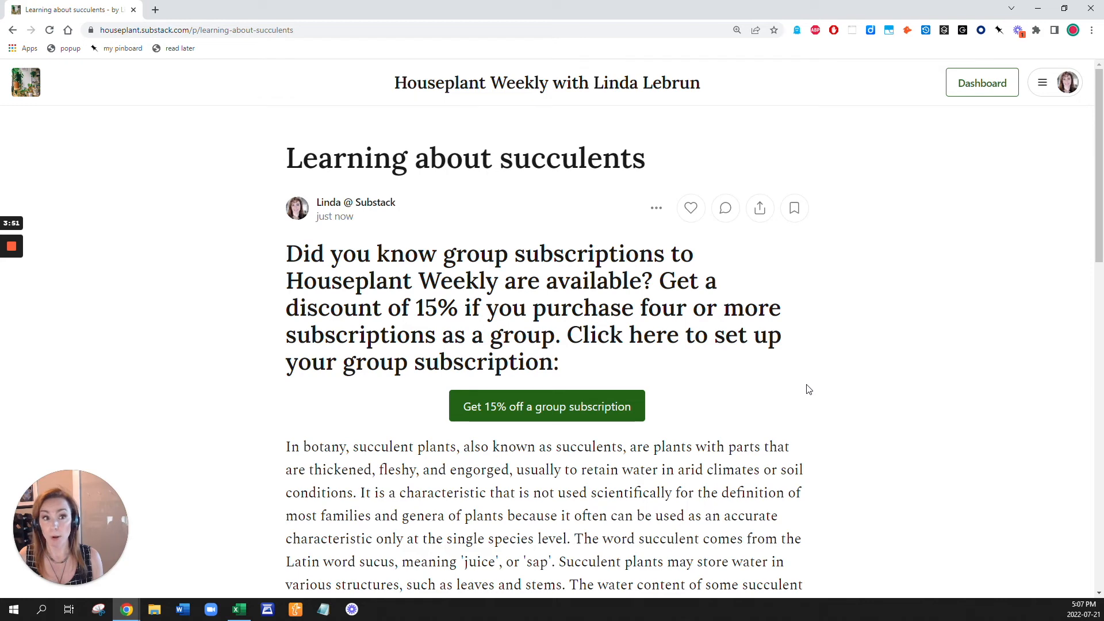
pyautogui.click(981, 83)
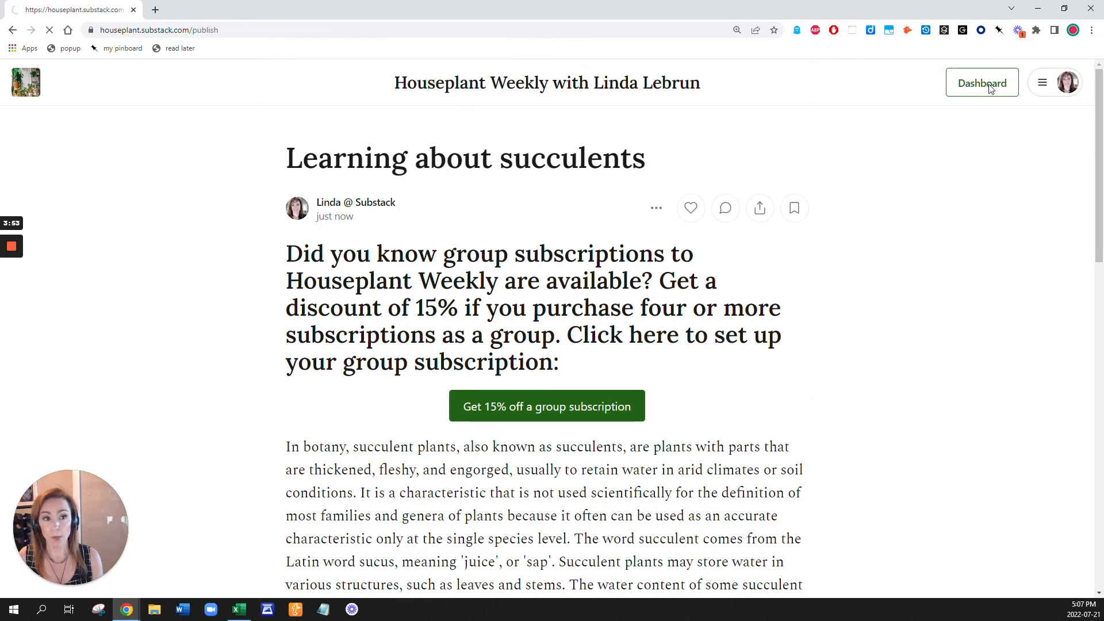
# Search the publication settings for 'group' to reach Group Subscriptions with 15% per-seat discount.
pyautogui.click(981, 83)
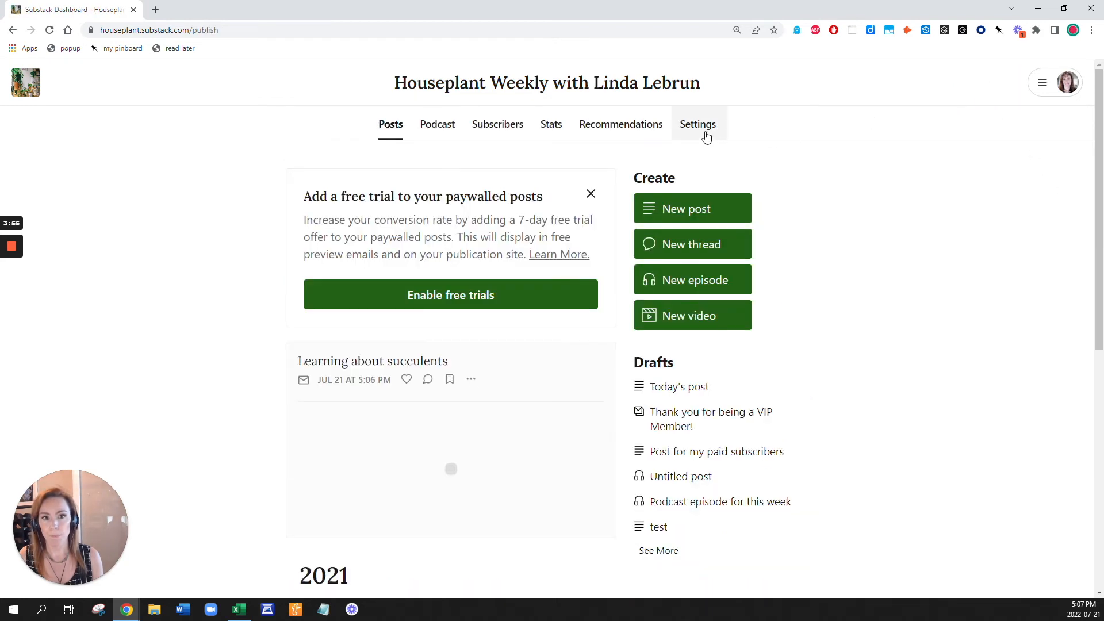
pyautogui.click(697, 124)
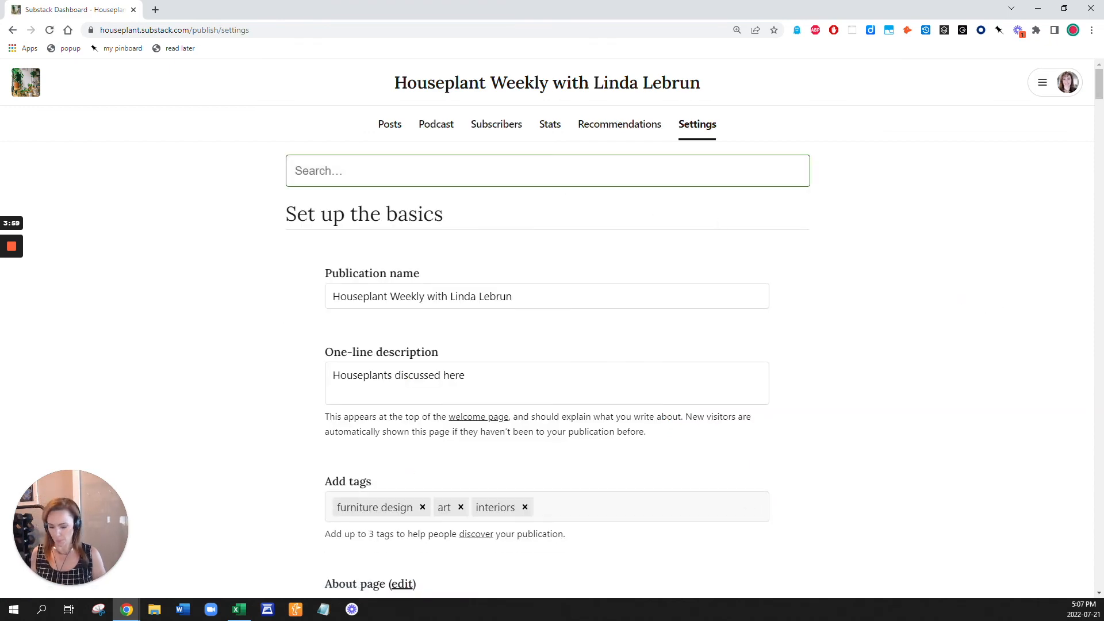
pyautogui.write('group')
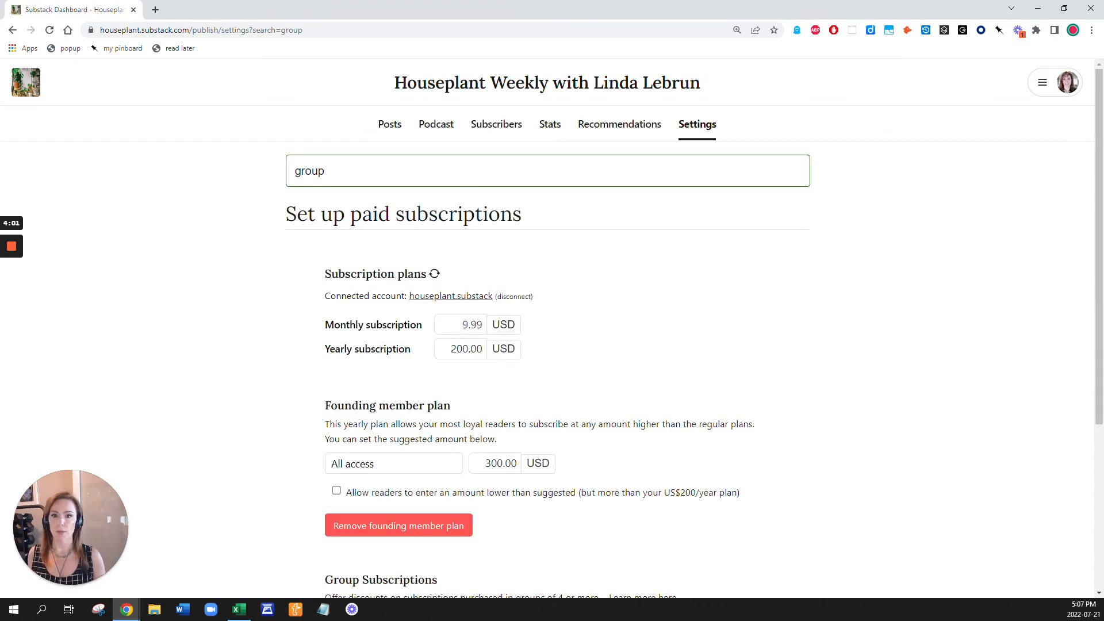
pyautogui.scroll(-3)
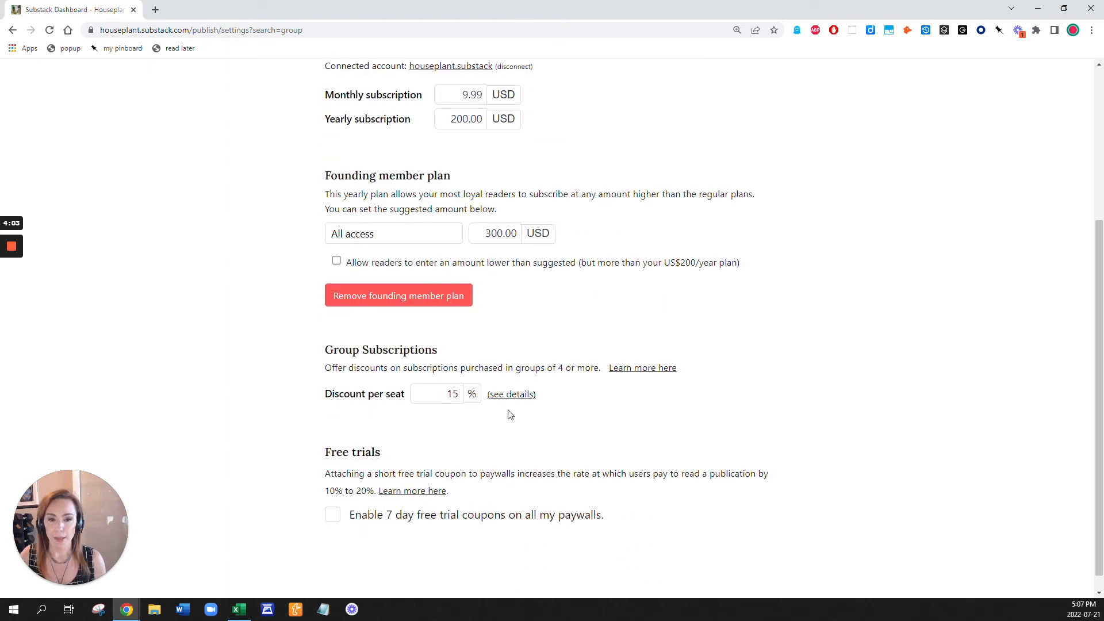
pyautogui.moveTo(510, 393)
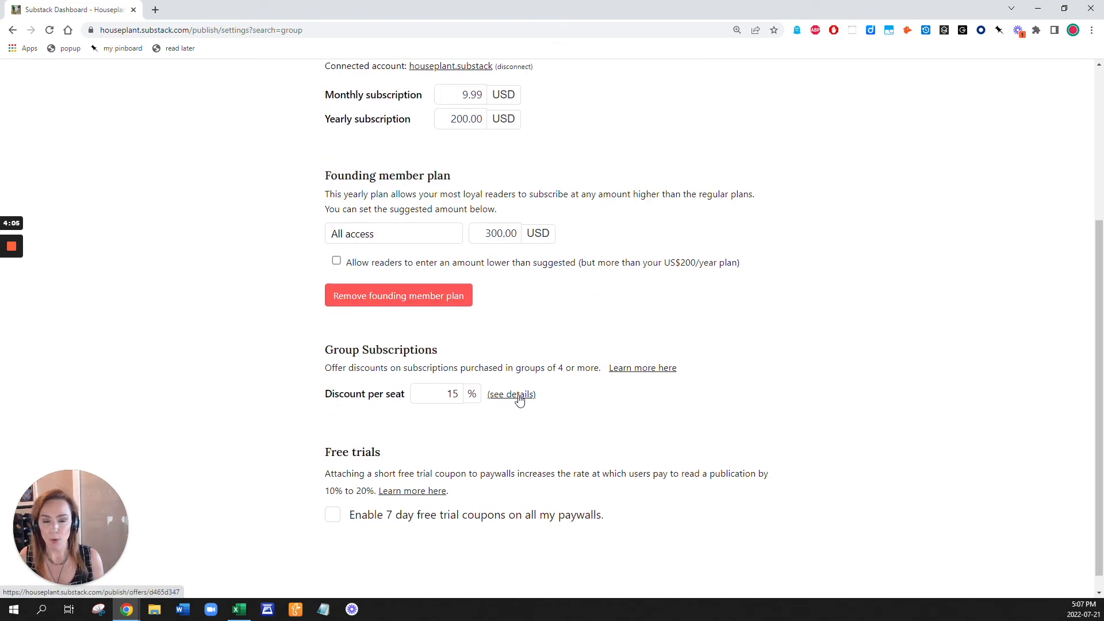
# Show the Group Subscription Discount offer details: 15% off forever, zero redemptions.
pyautogui.click(511, 393)
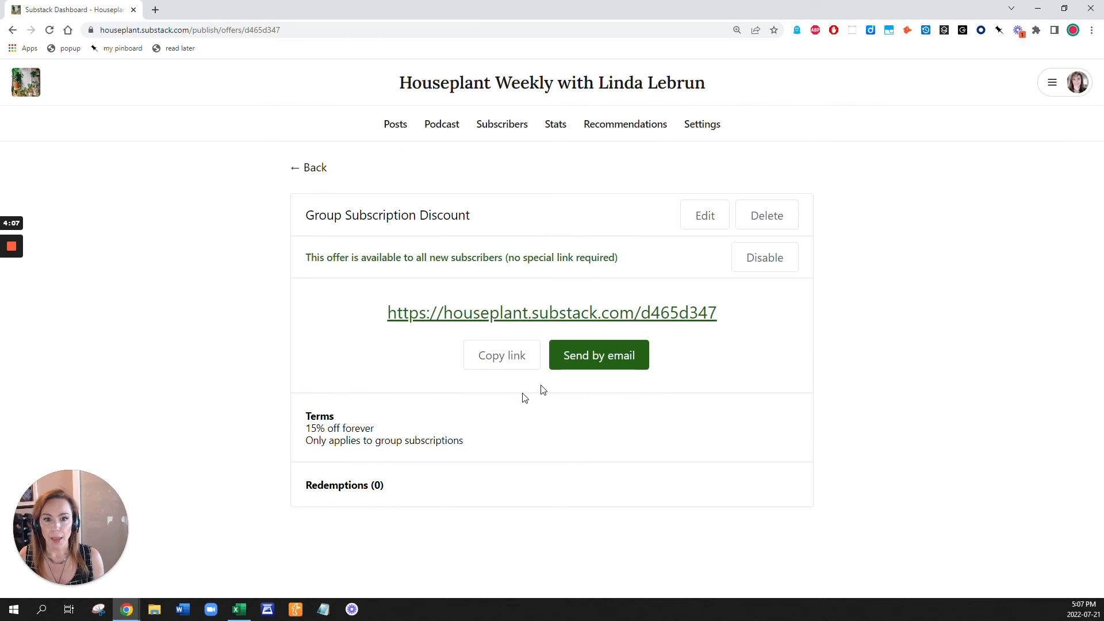
pyautogui.moveTo(325, 435)
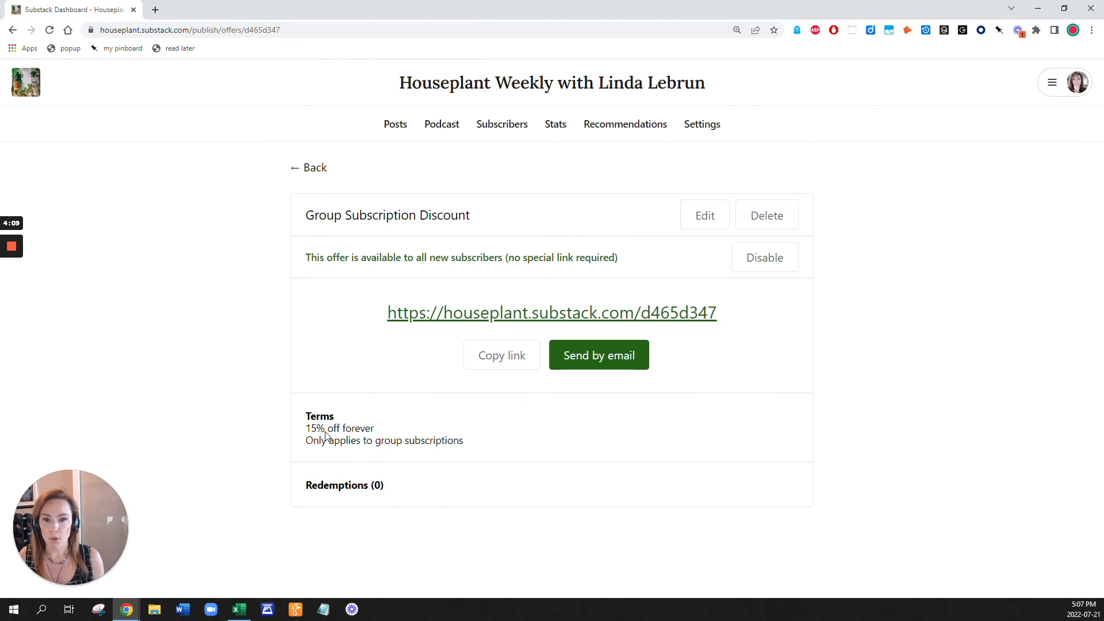
pyautogui.moveTo(317, 453)
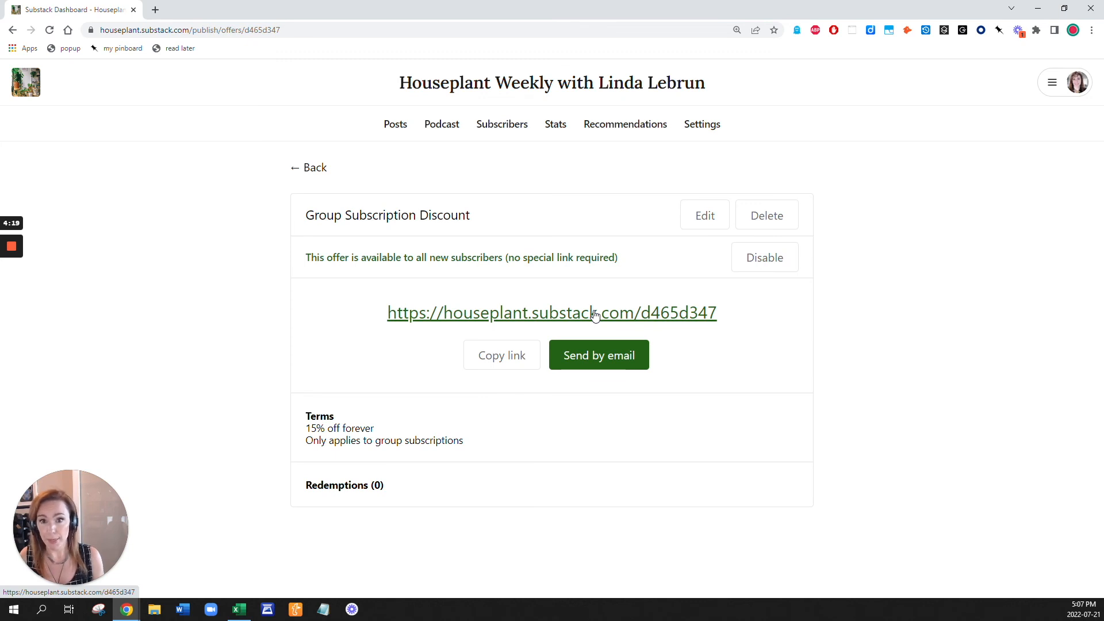
pyautogui.moveTo(395, 495)
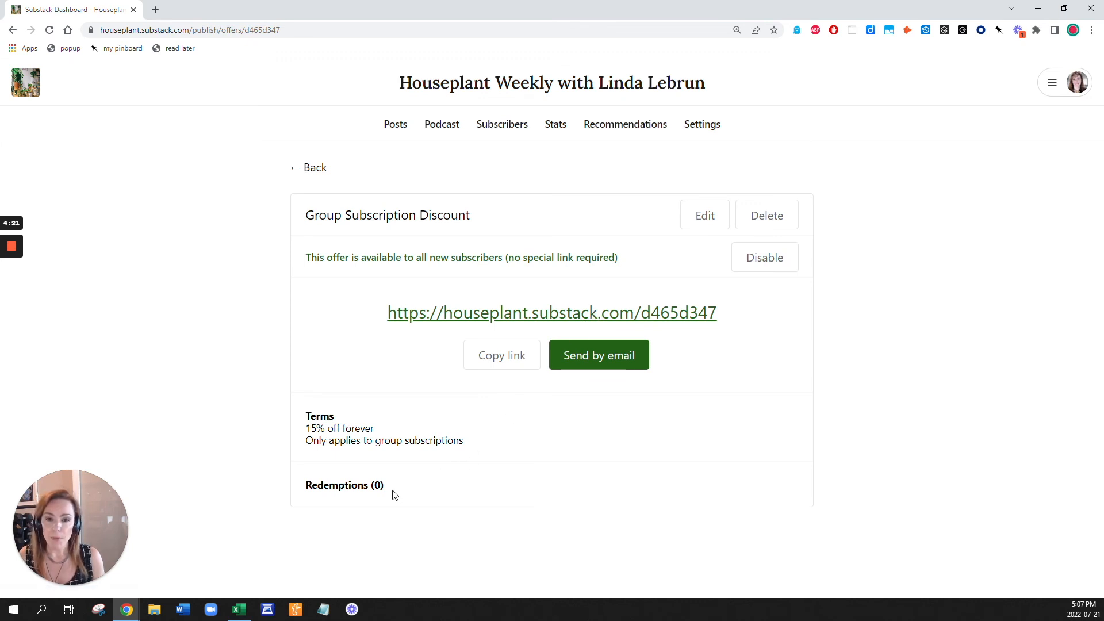